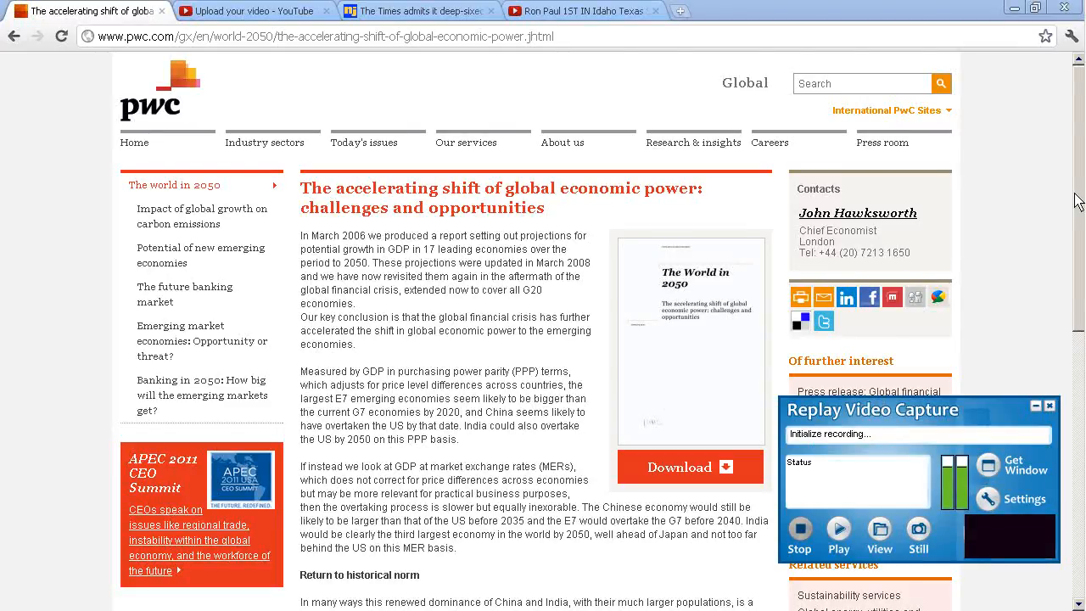
# Leave the PwC global economic power article in Chrome for the Document1 Word notes.
pyautogui.click(798, 534)
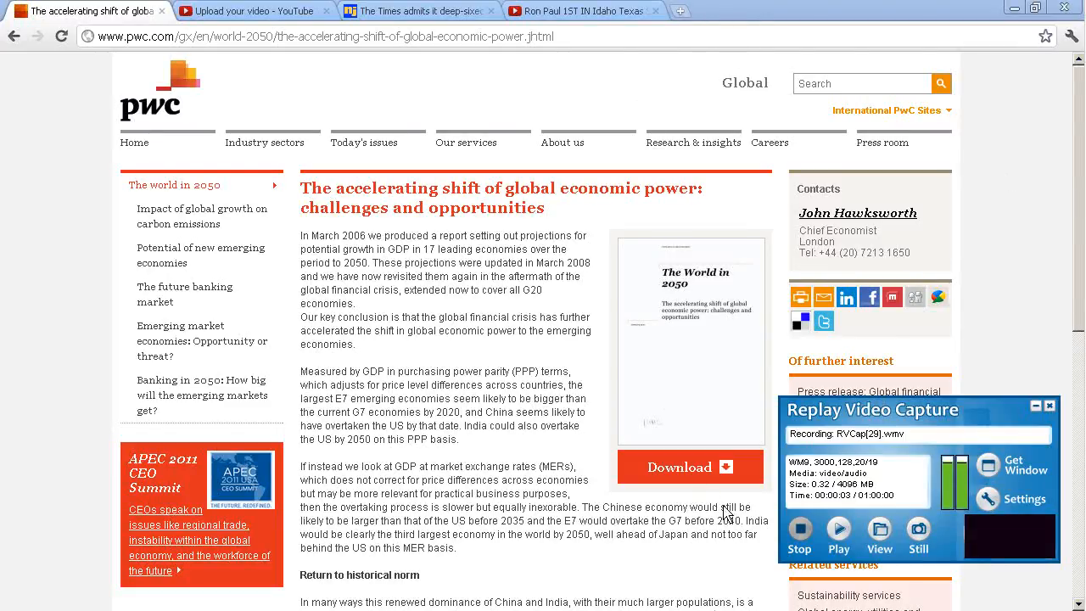
pyautogui.click(12, 606)
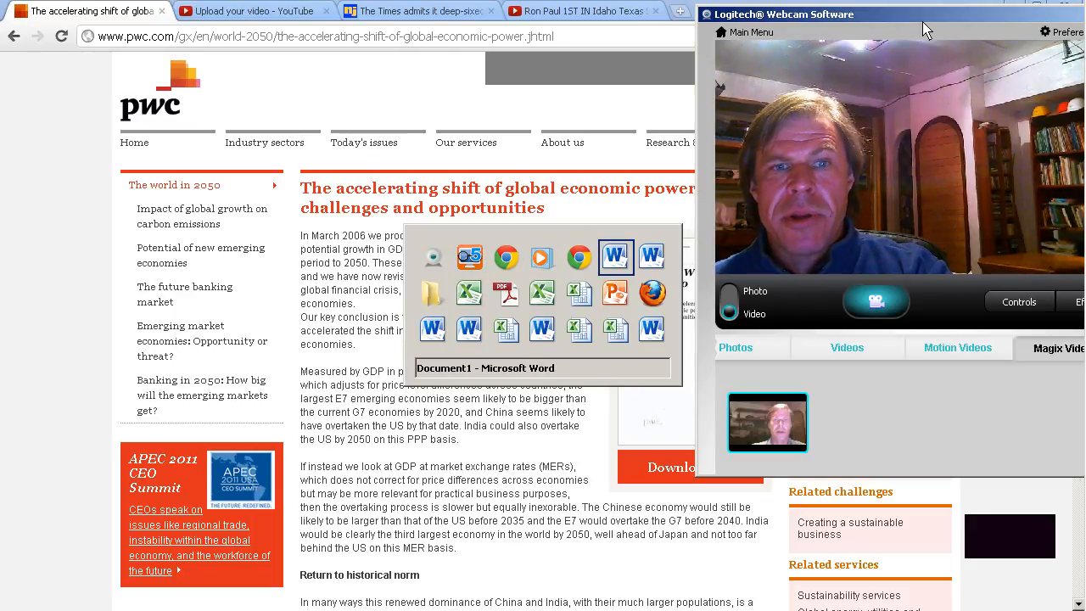
# Bring forward Document1, the essay on media suppression of Ron Paul, and focus its text.
pyautogui.click(616, 256)
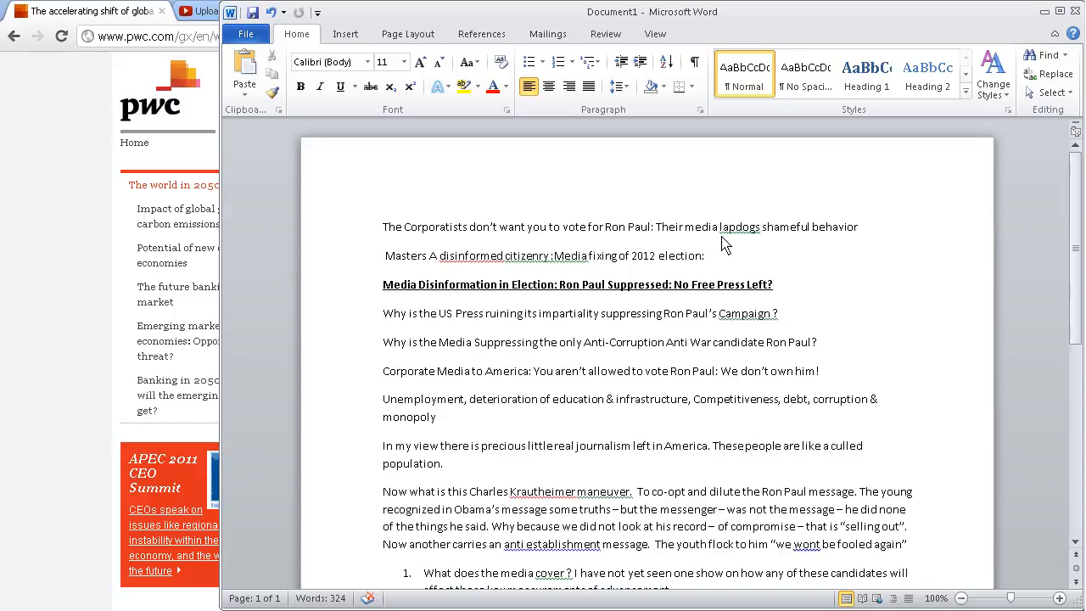
pyautogui.click(715, 255)
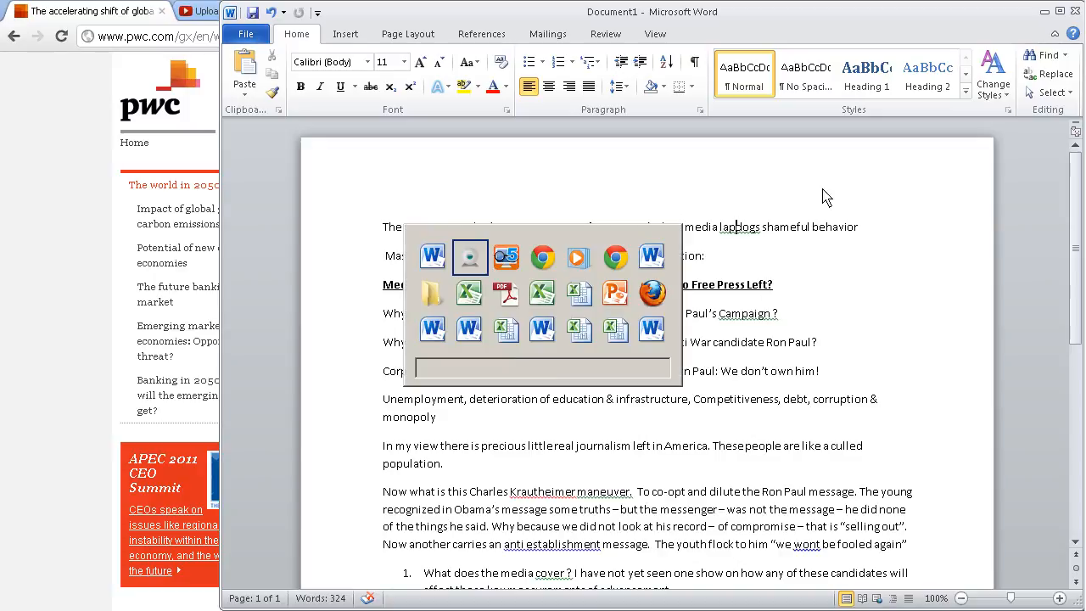
# Show the autosaved Document3 draft listing Obama's broken promises, with recovered files pane.
pyautogui.click(469, 257)
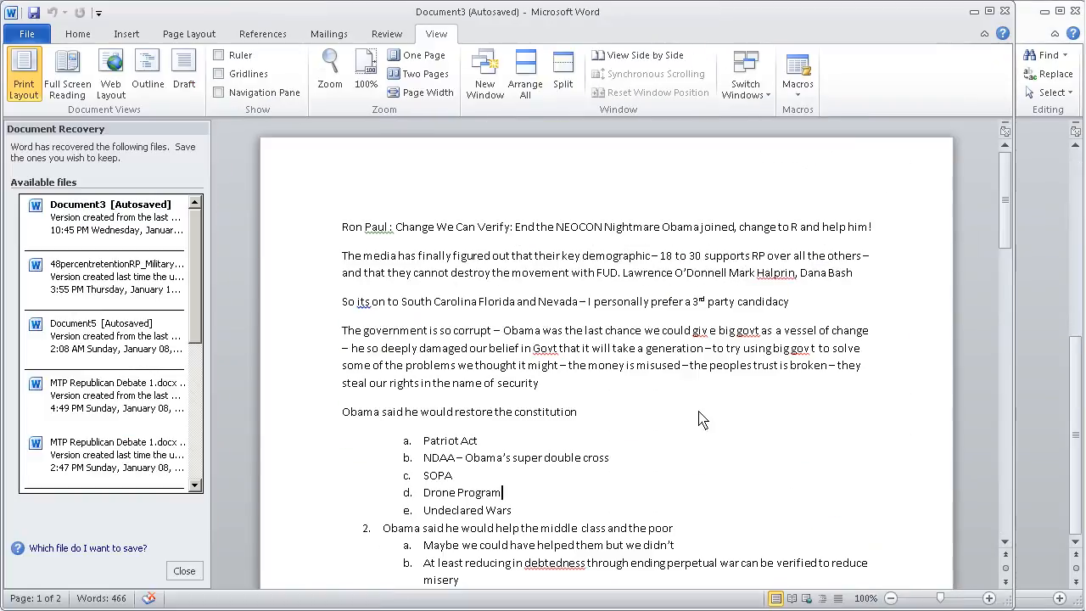
pyautogui.moveTo(707, 417)
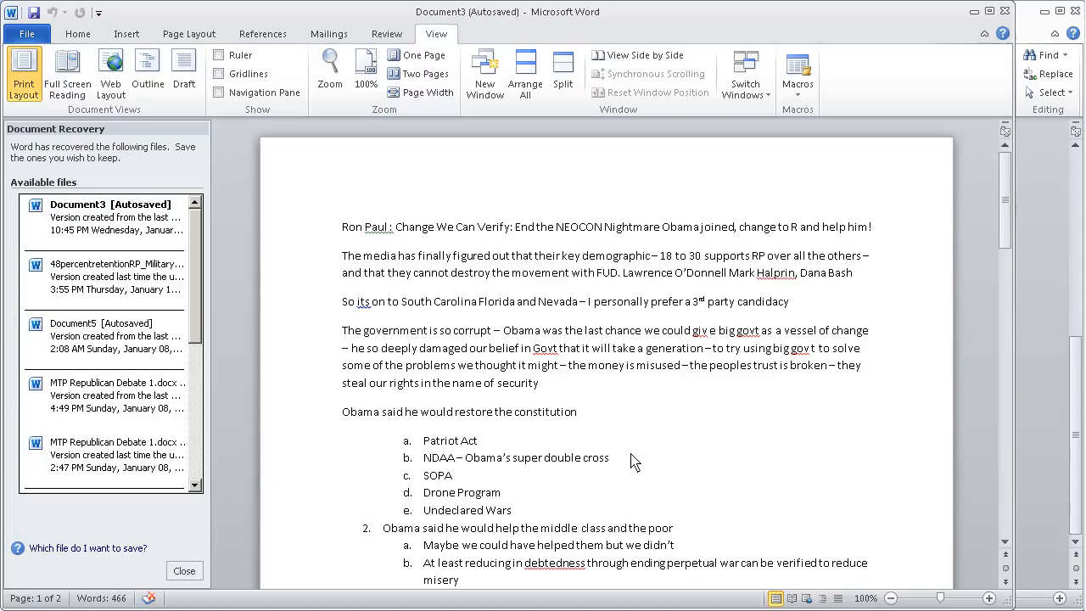
pyautogui.press('alt+tab')
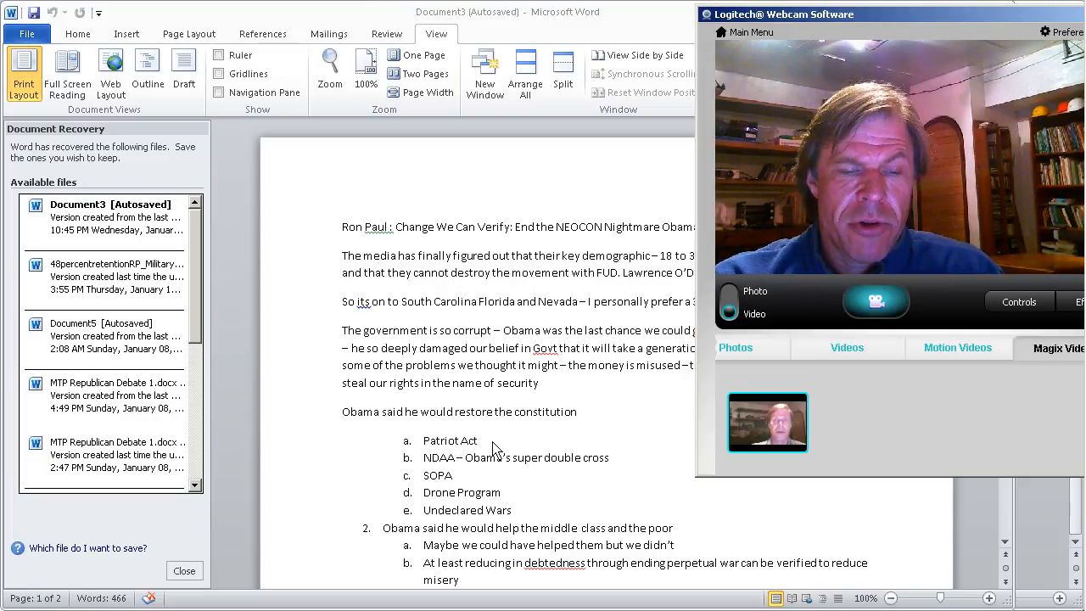
pyautogui.moveTo(502, 471)
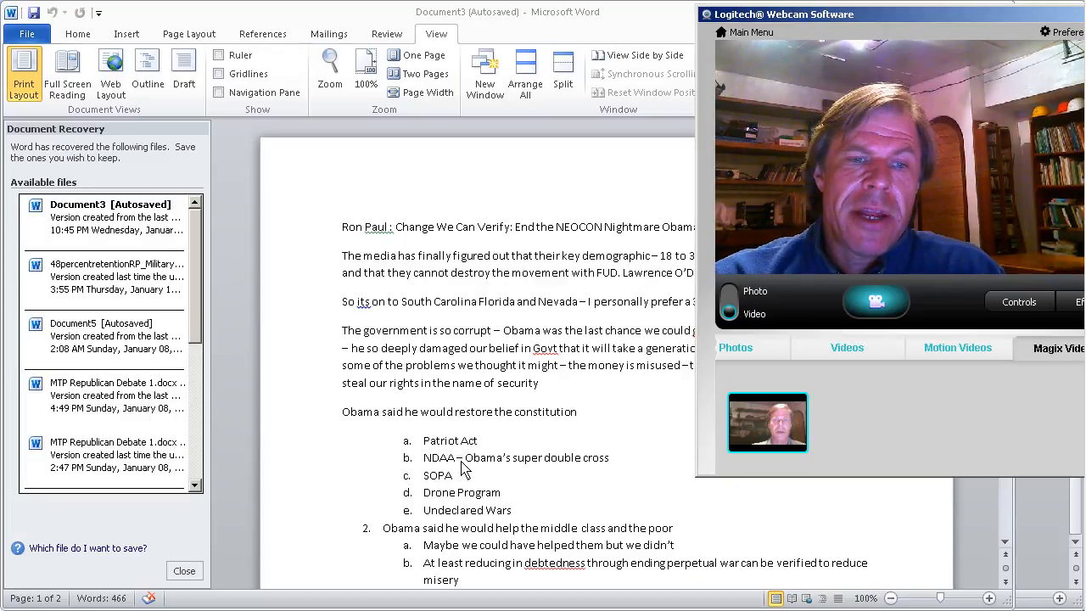
pyautogui.moveTo(471, 464)
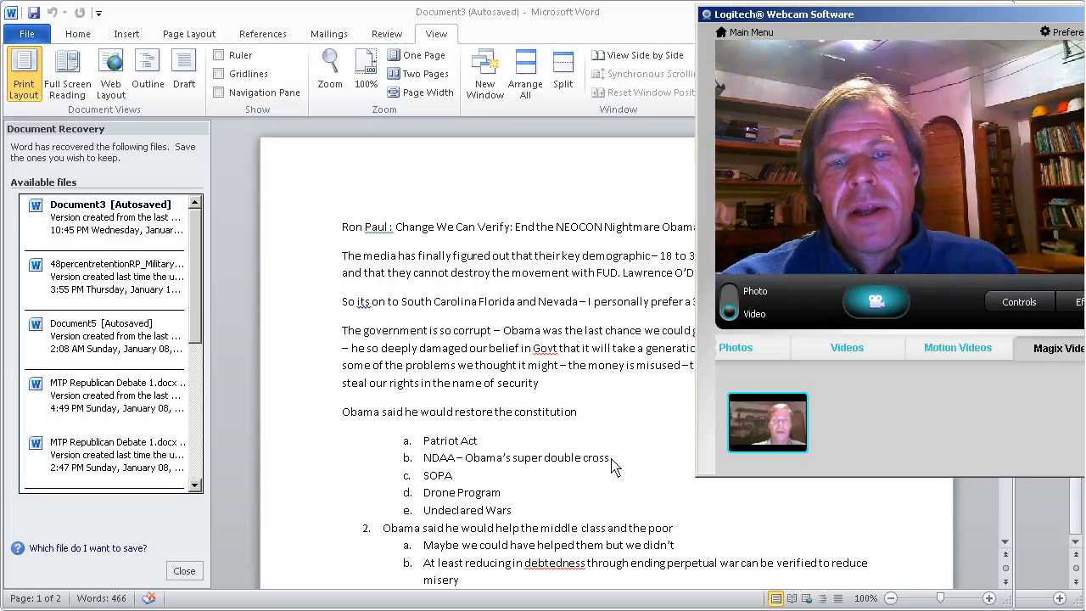
pyautogui.moveTo(648, 467)
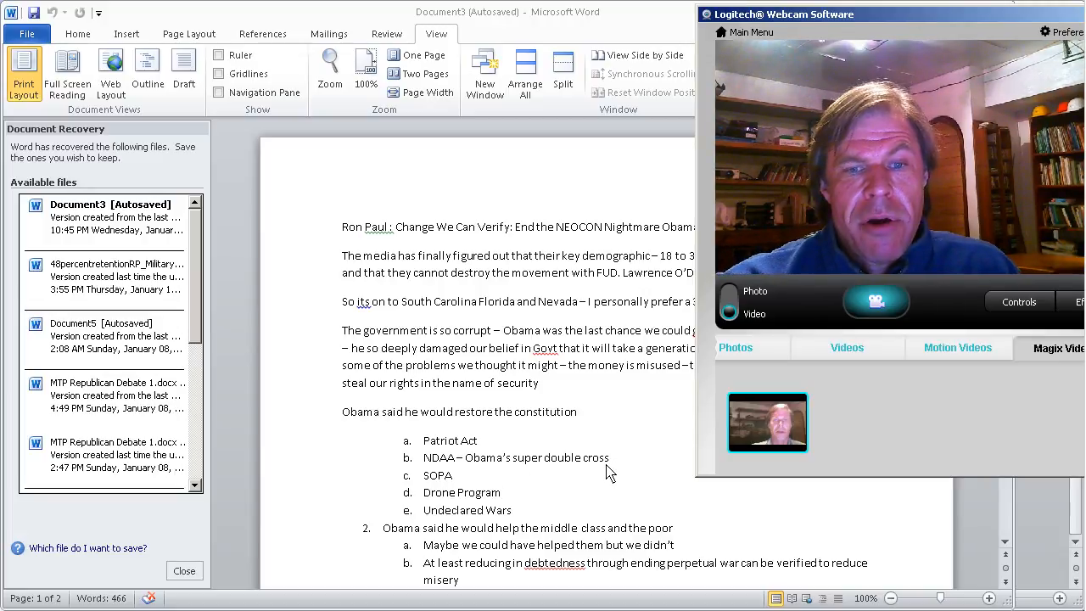
pyautogui.moveTo(485, 481)
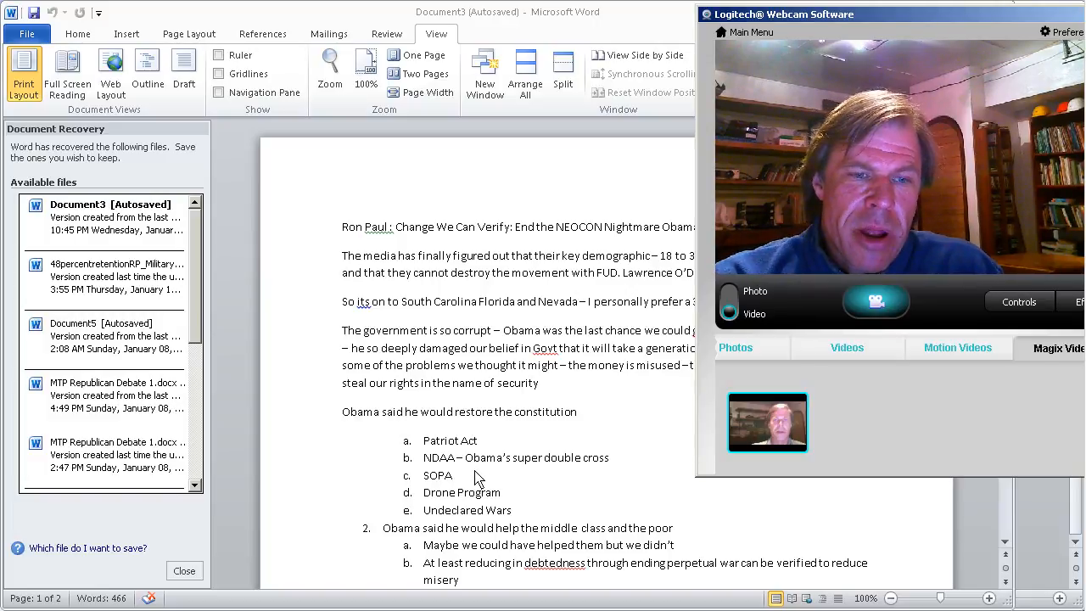
pyautogui.moveTo(465, 483)
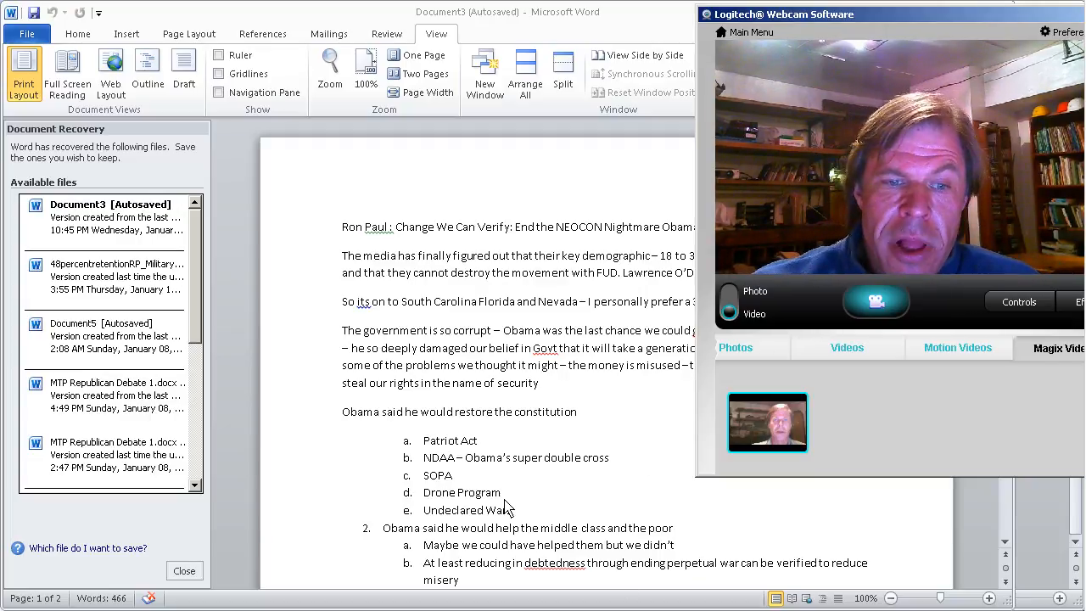
pyautogui.moveTo(515, 486)
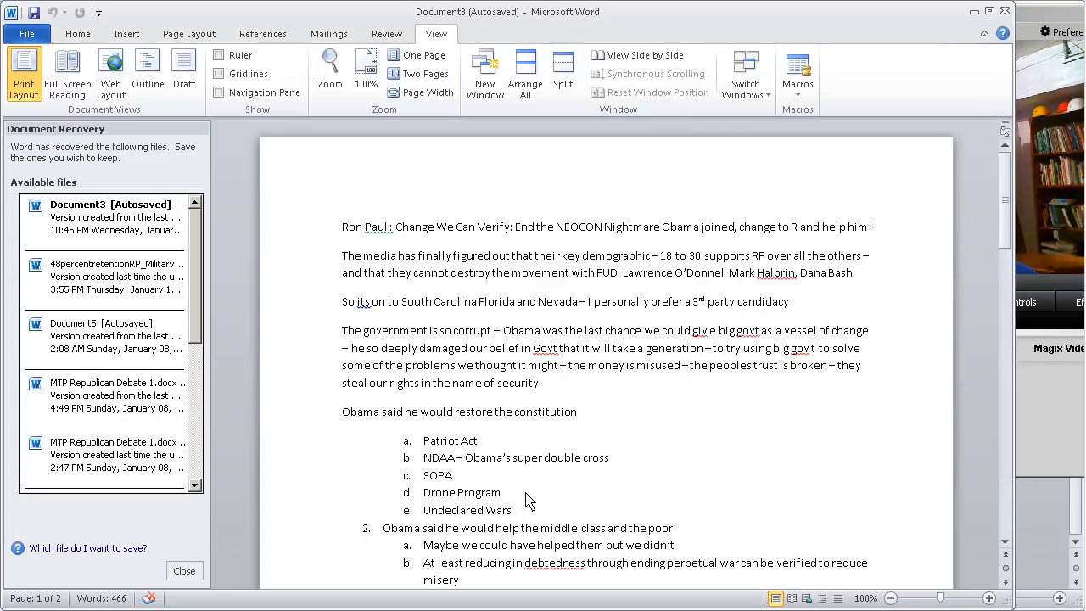
# Activate the Document3 notes and read down to list items 4 and 5 on Goldman Sachs.
pyautogui.click(511, 510)
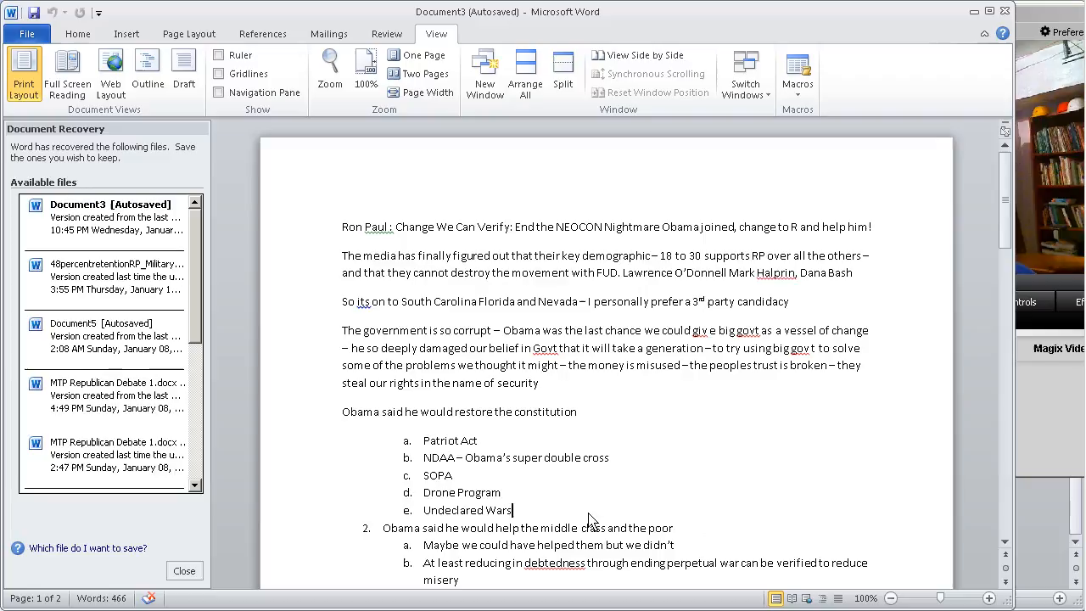
pyautogui.moveTo(942, 9)
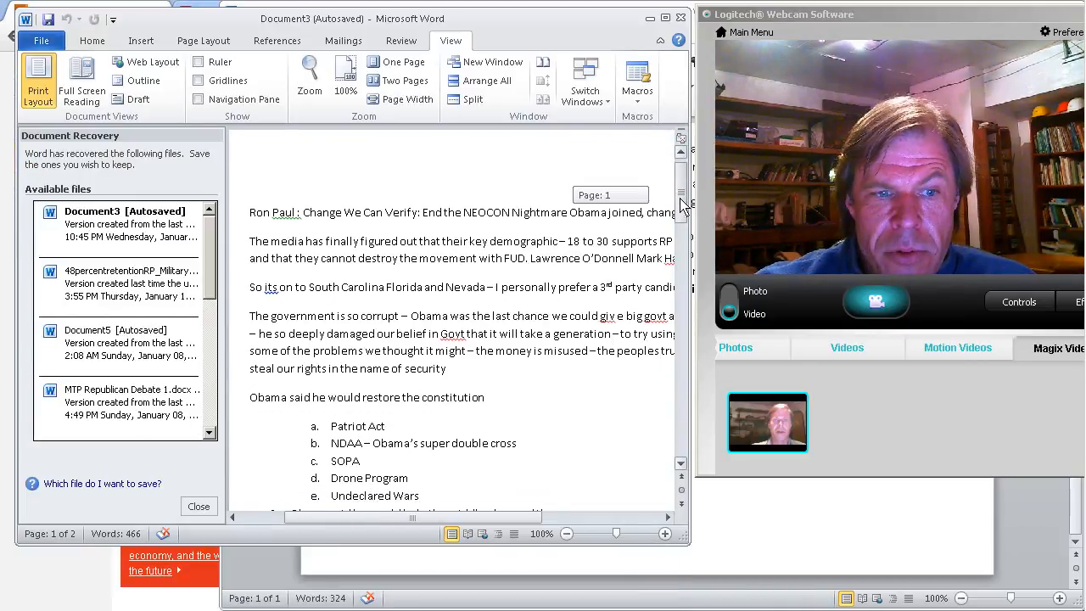
pyautogui.scroll(-3)
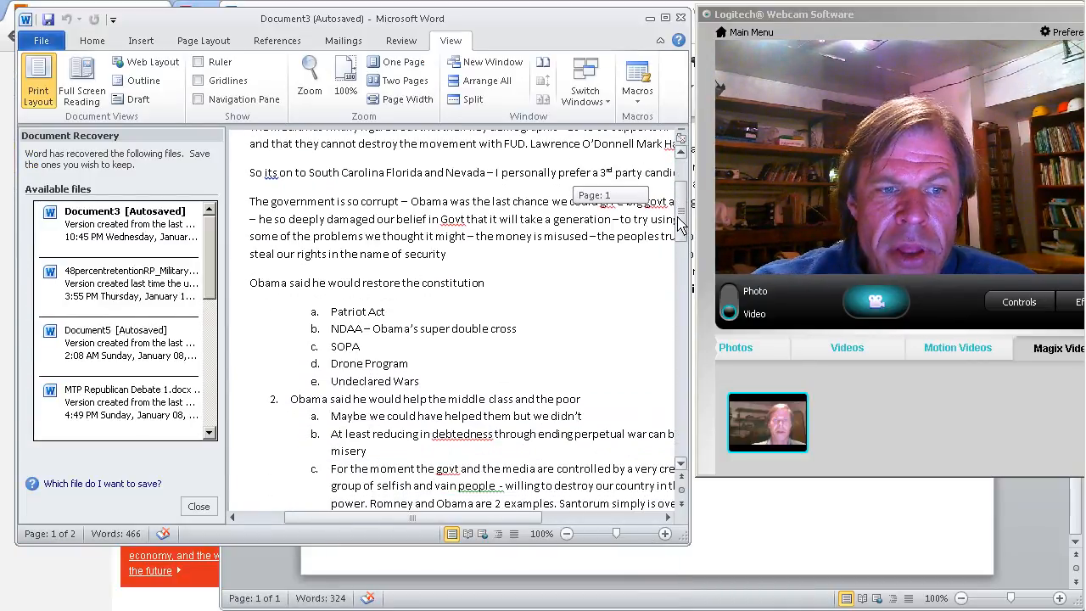
pyautogui.scroll(-3)
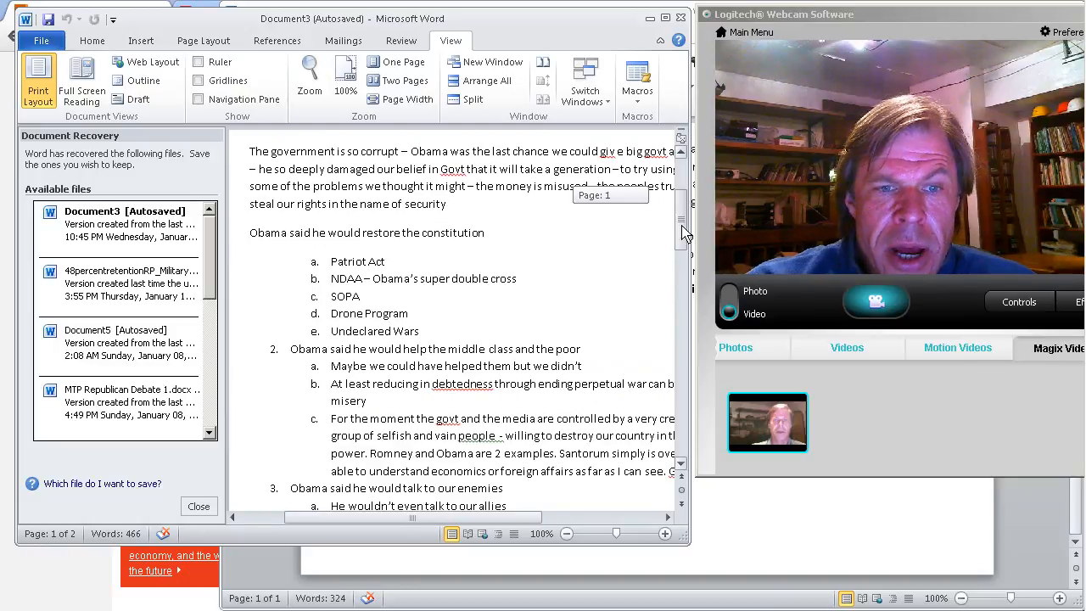
pyautogui.scroll(-3)
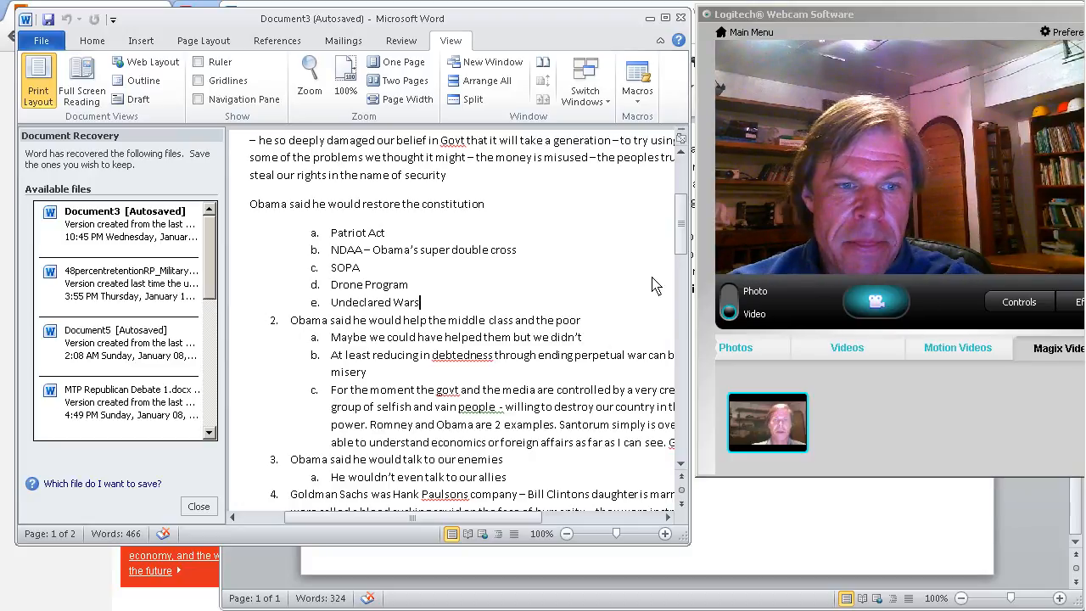
pyautogui.click(199, 507)
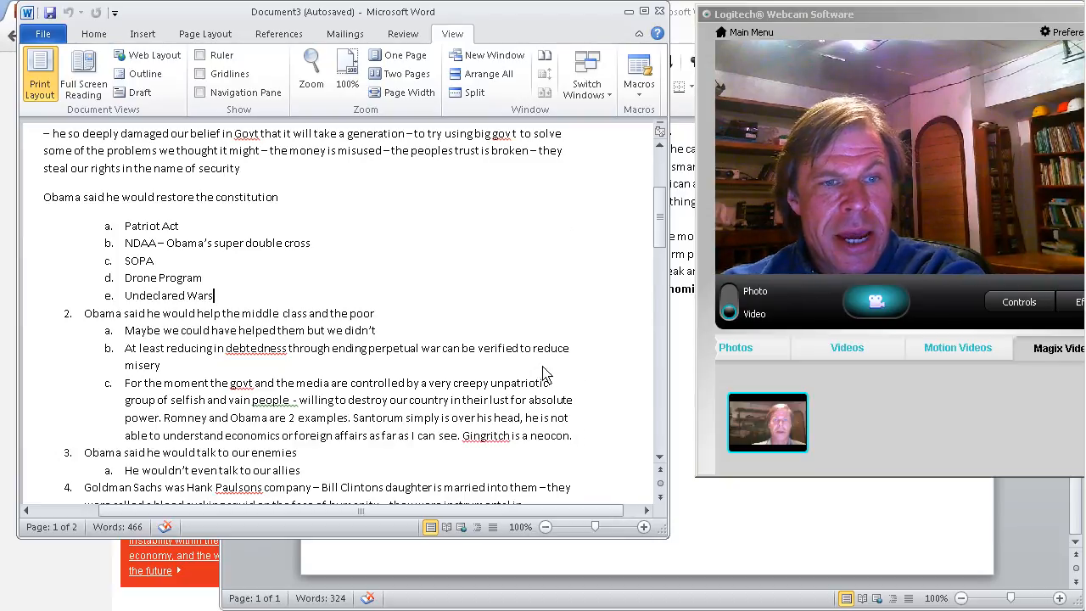
pyautogui.moveTo(617, 358)
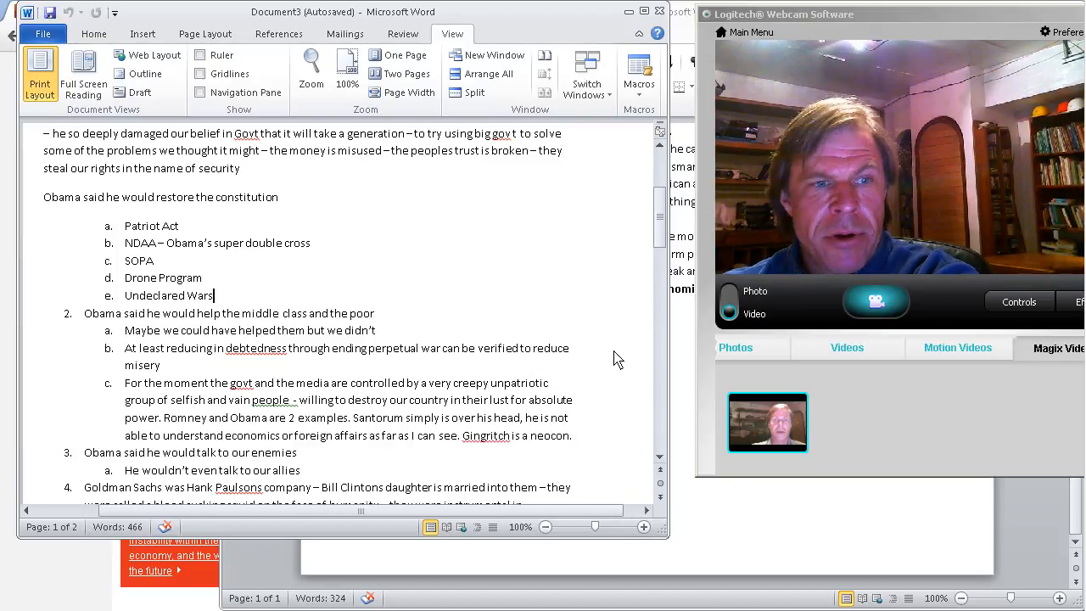
pyautogui.scroll(-3)
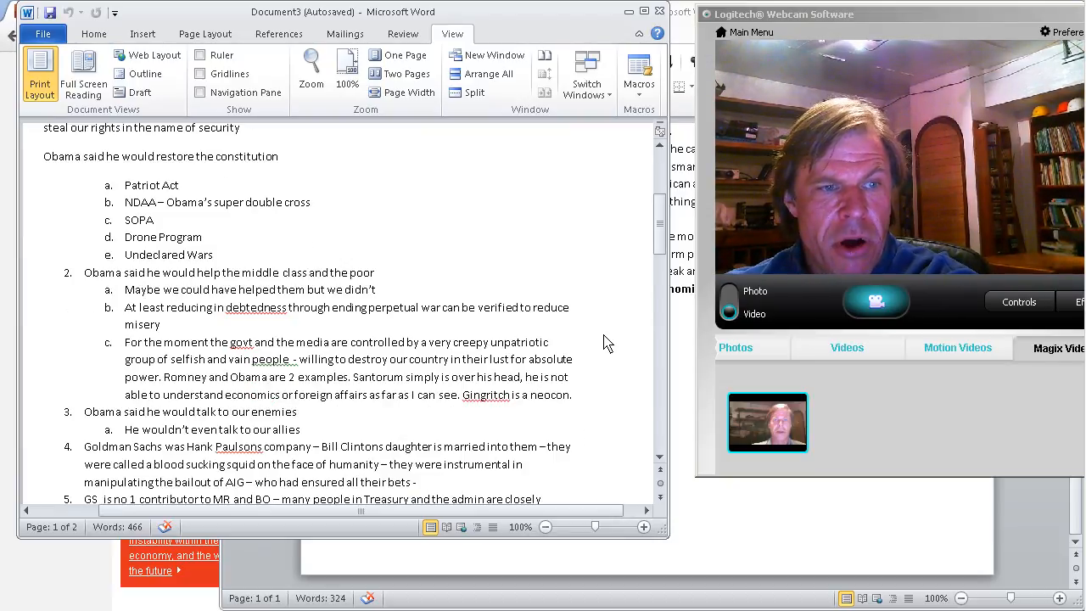
pyautogui.moveTo(602, 364)
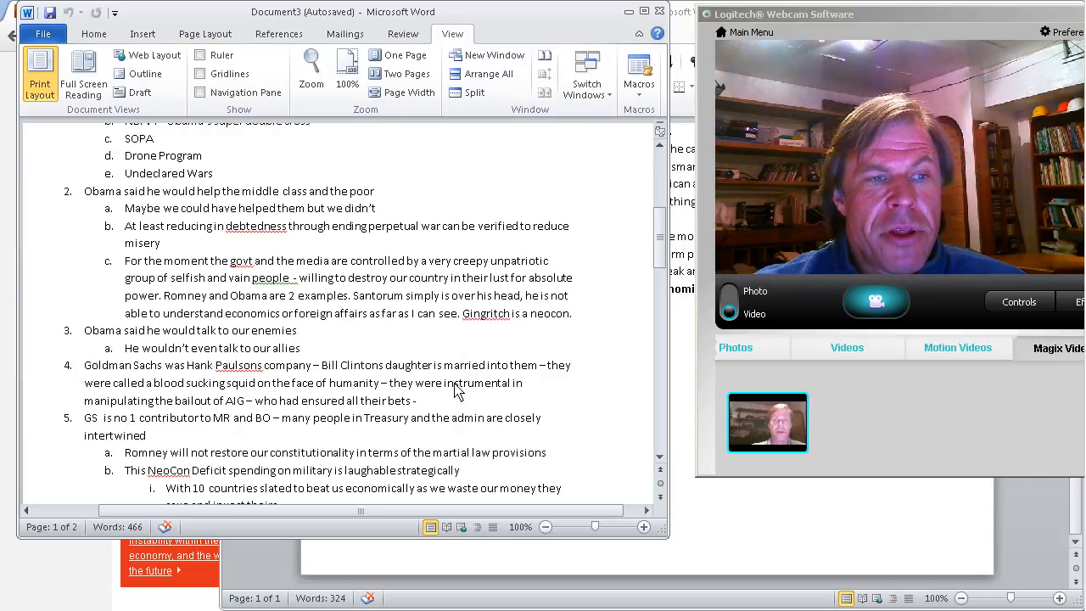
pyautogui.moveTo(557, 389)
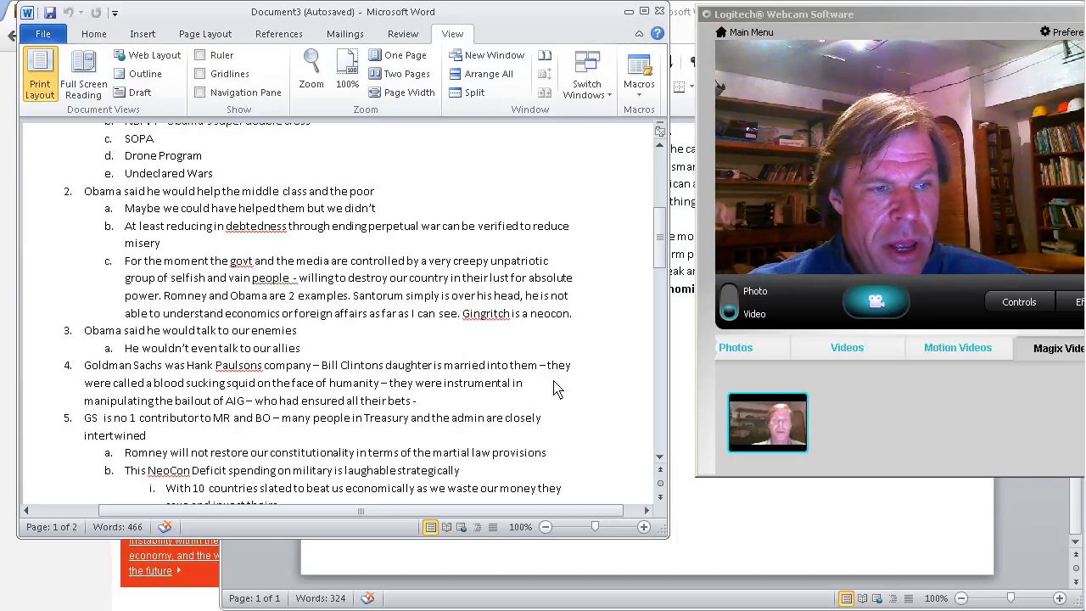
pyautogui.scroll(-3)
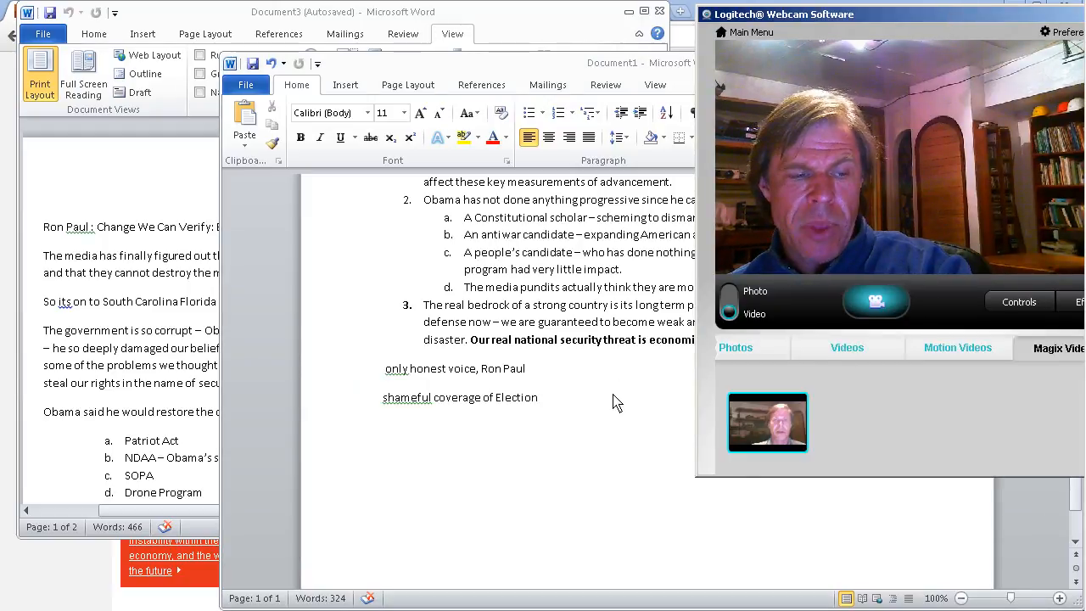
pyautogui.moveTo(644, 386)
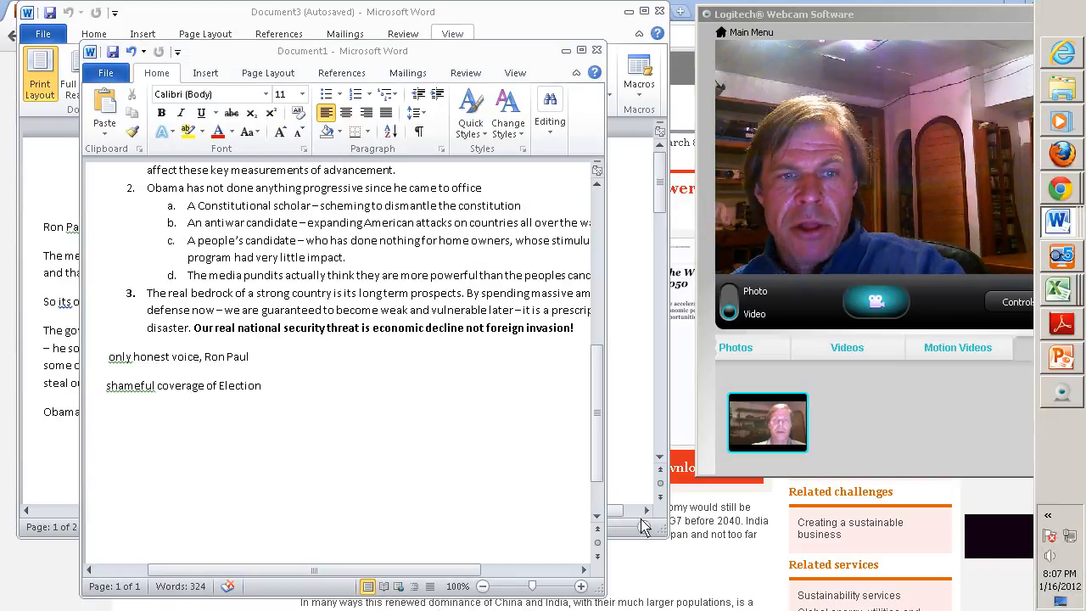
pyautogui.click(10, 602)
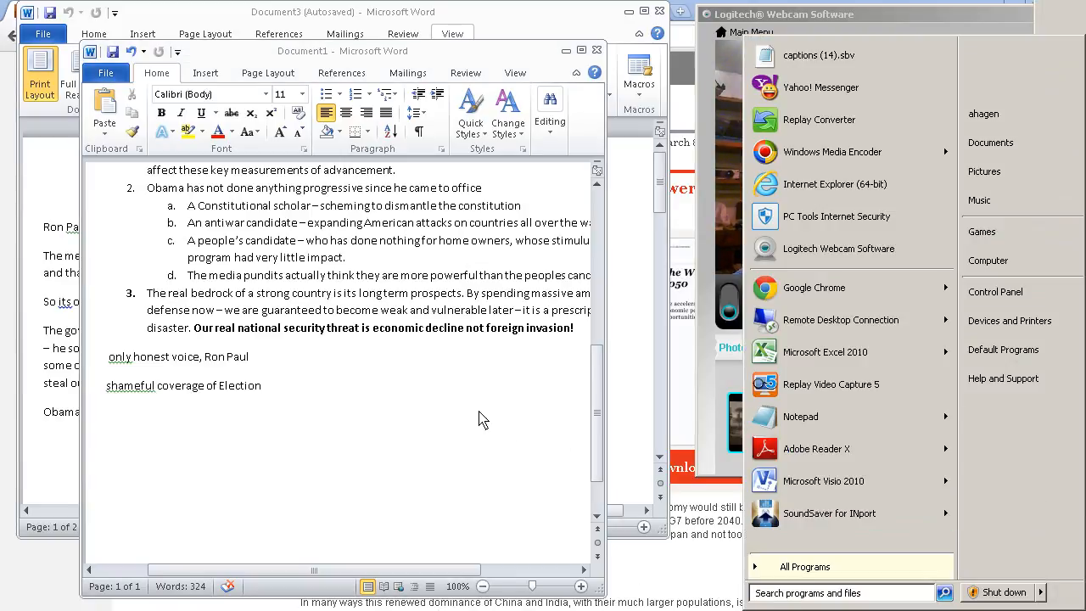
pyautogui.moveTo(373, 396)
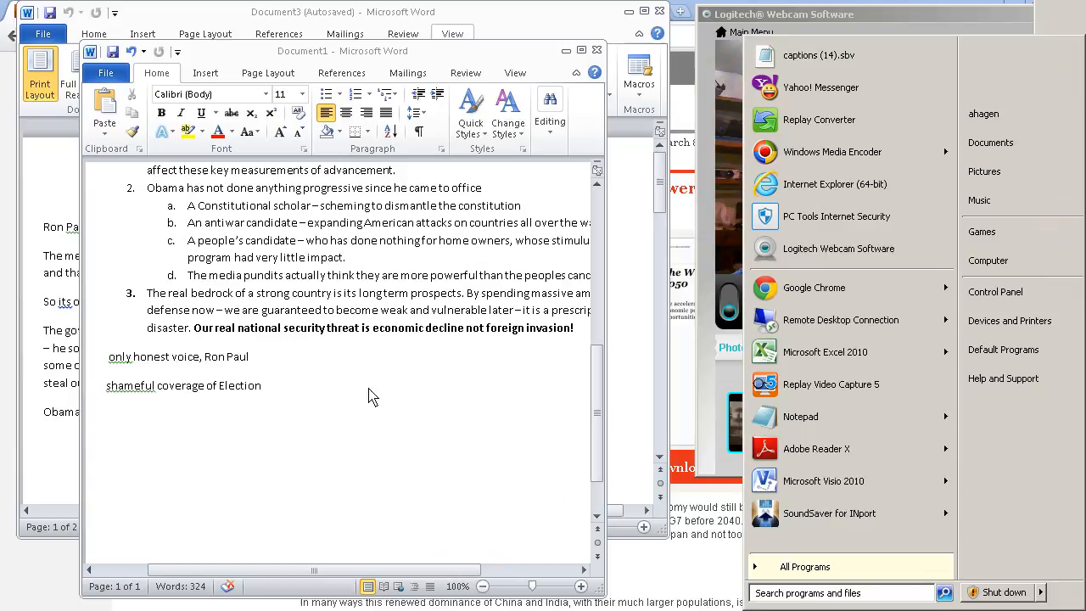
pyautogui.moveTo(430, 449)
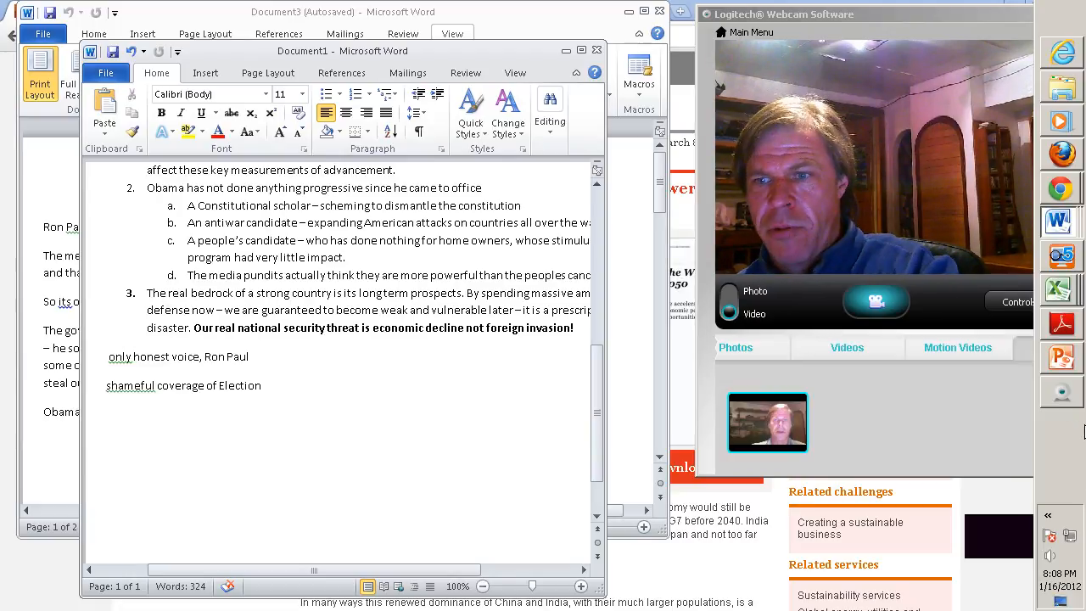
pyautogui.moveTo(1073, 438)
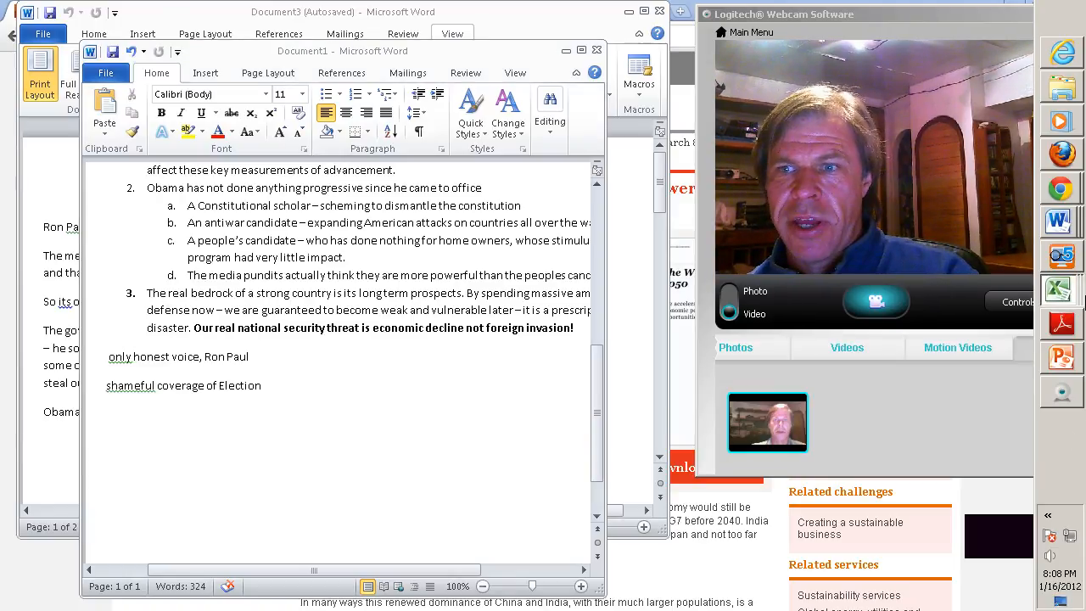
pyautogui.moveTo(1018, 287)
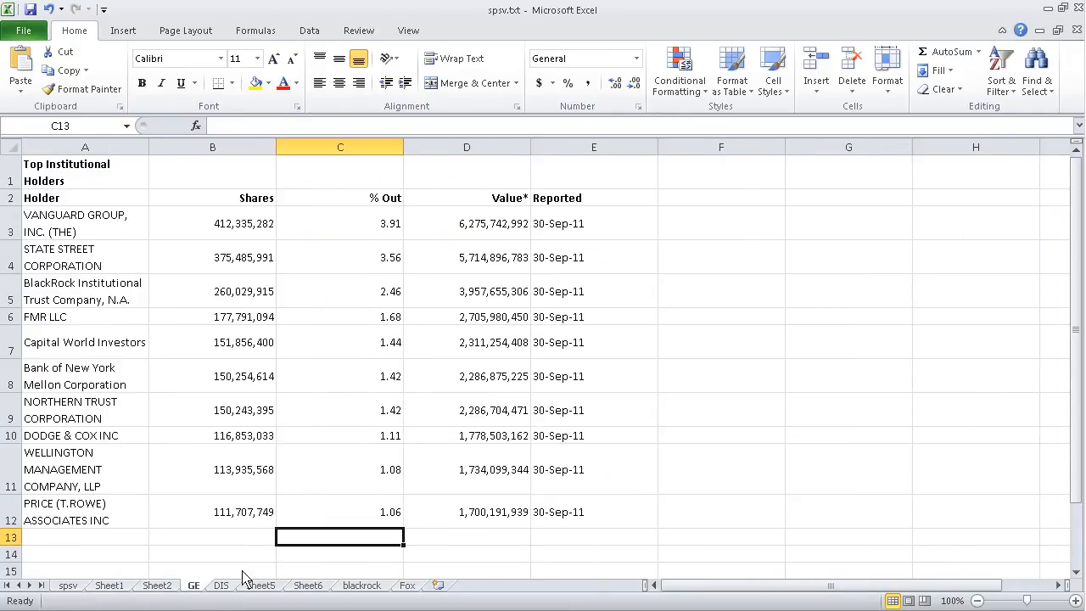
pyautogui.moveTo(284, 227)
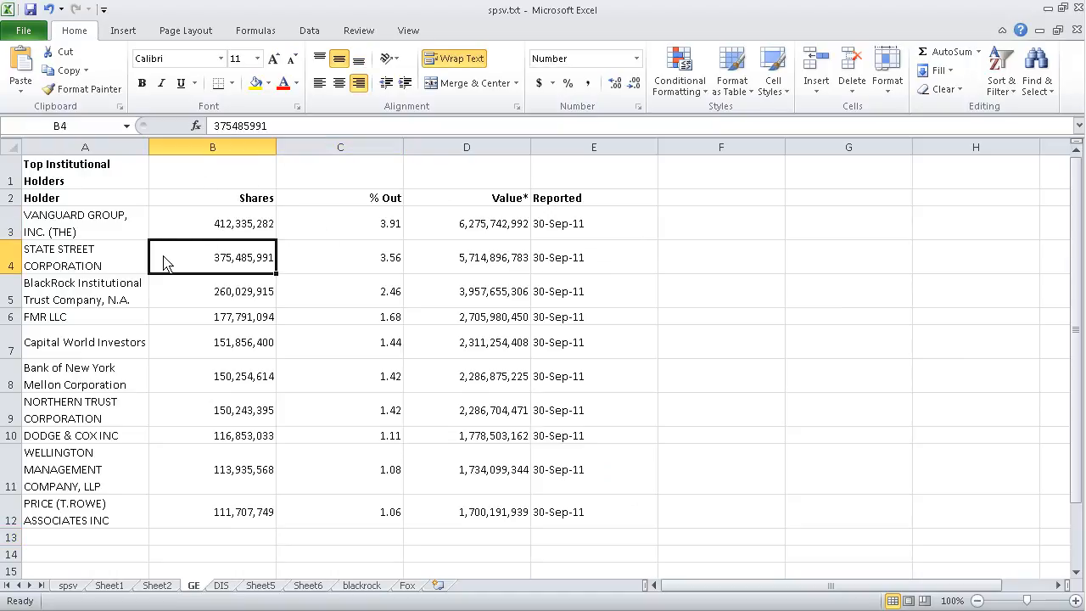
pyautogui.click(82, 291)
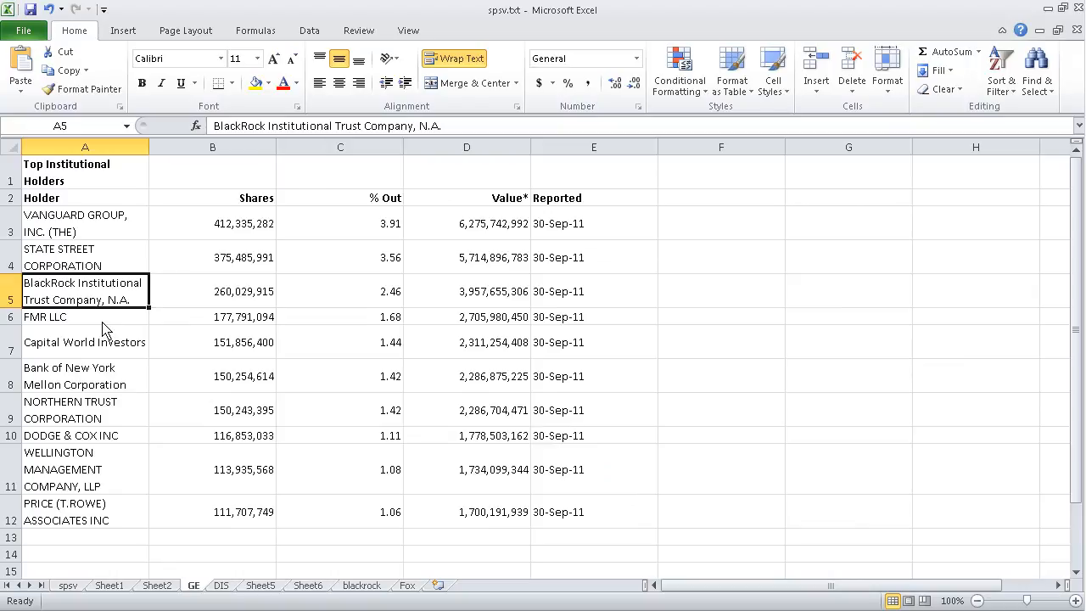
pyautogui.click(85, 342)
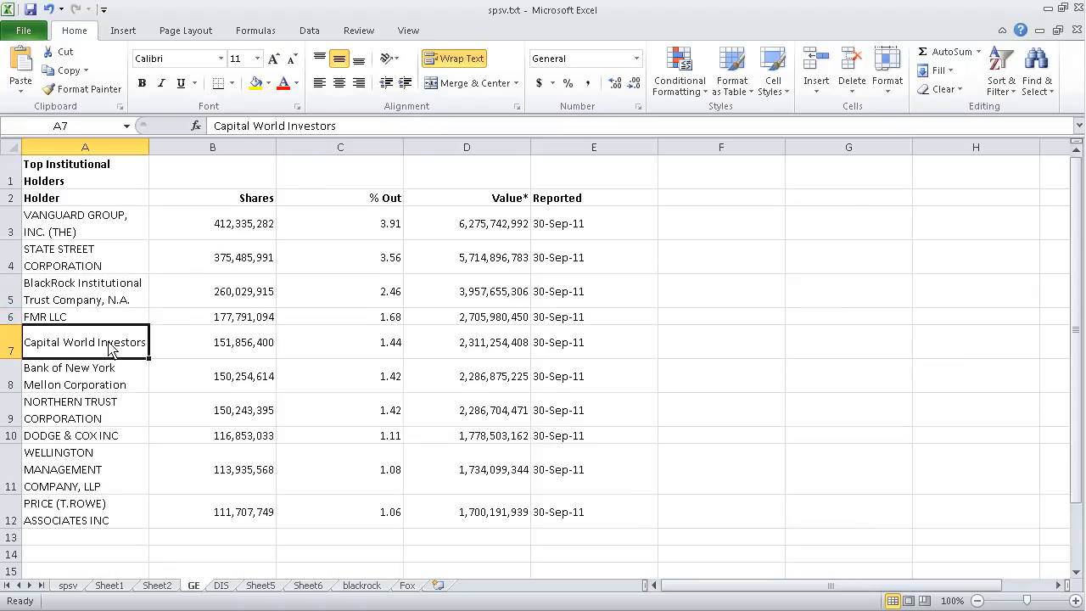
pyautogui.click(85, 376)
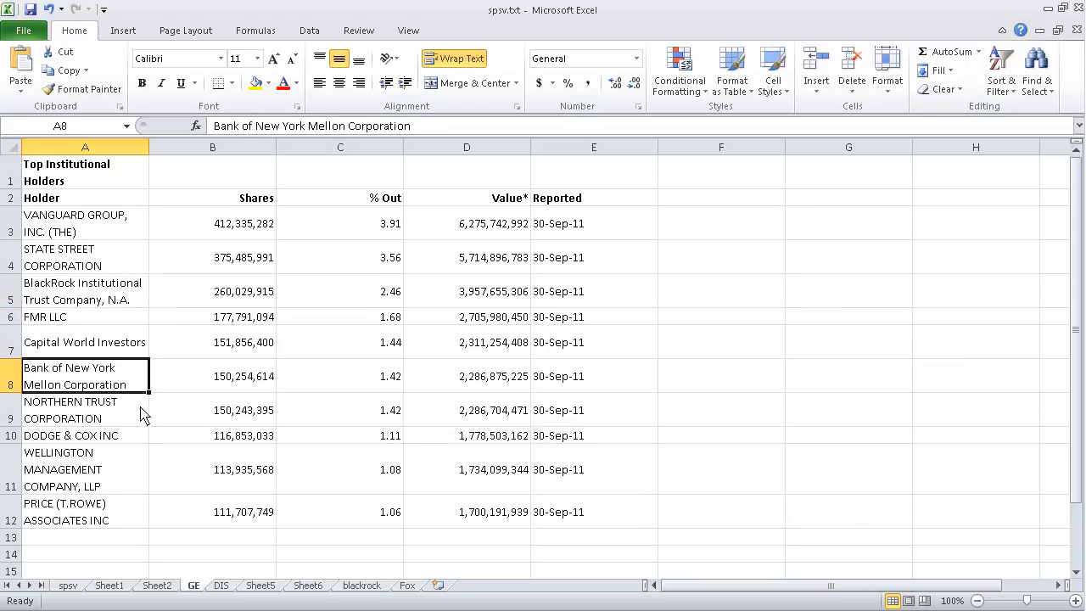
pyautogui.click(76, 410)
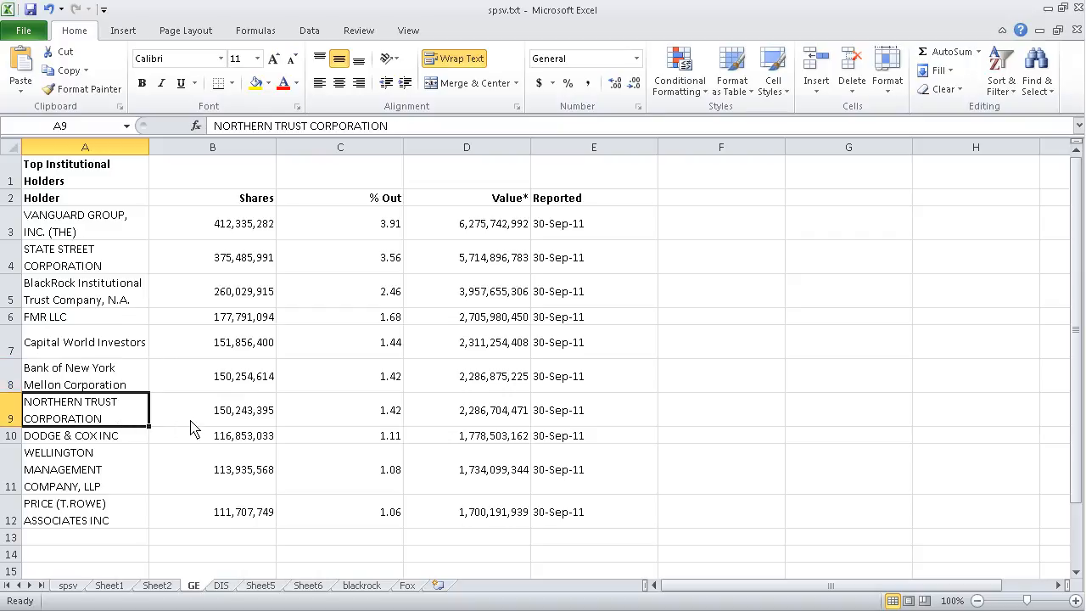
pyautogui.moveTo(172, 572)
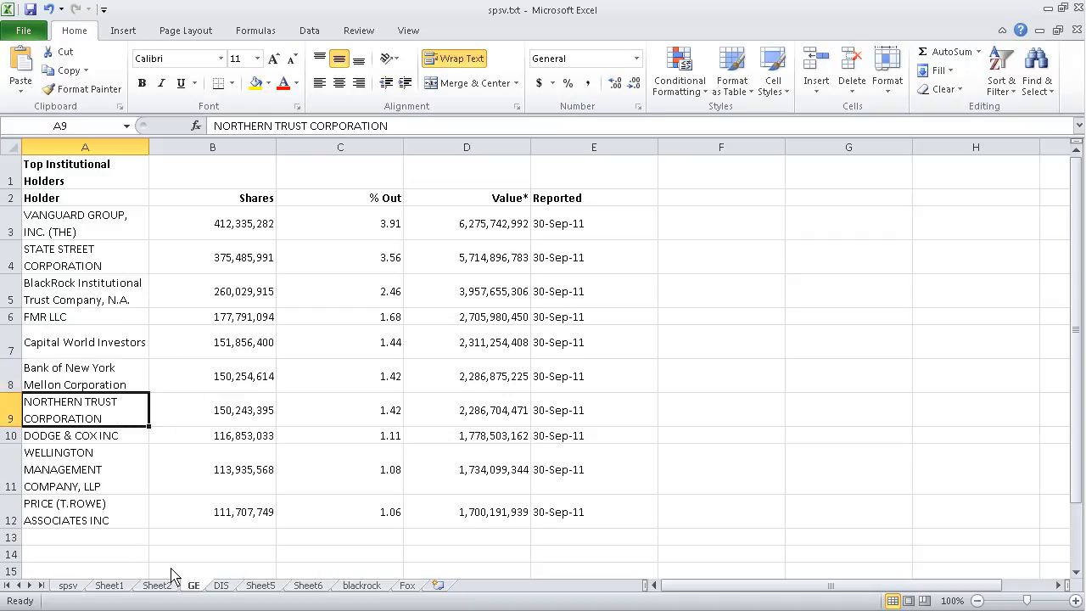
pyautogui.moveTo(228, 605)
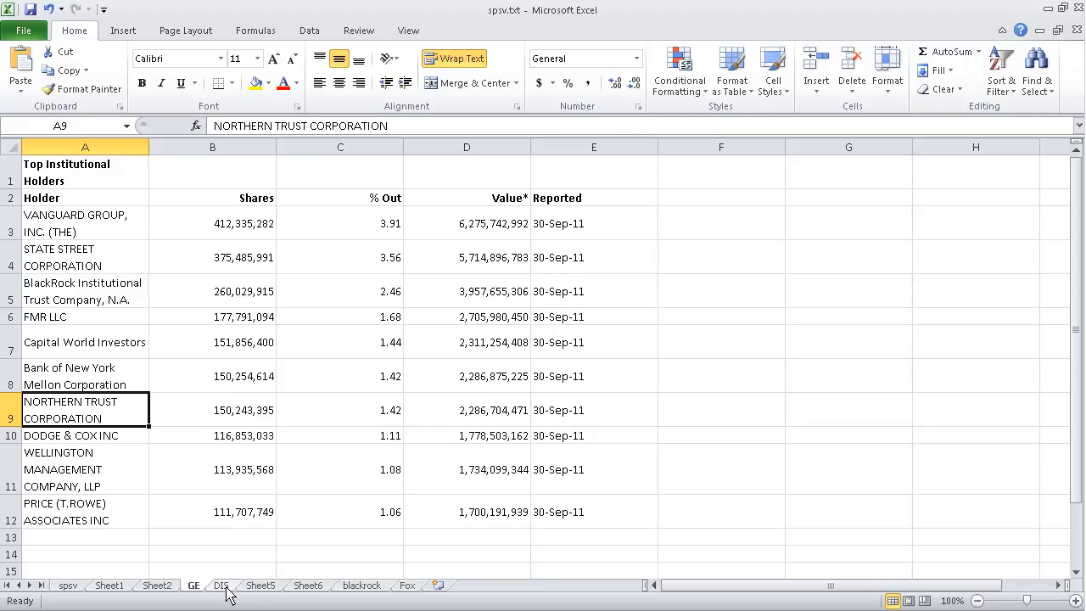
# Review the DIS holders, noting BlackRock and mutual funds, then move to Sheet5's mutual fund table.
pyautogui.click(219, 585)
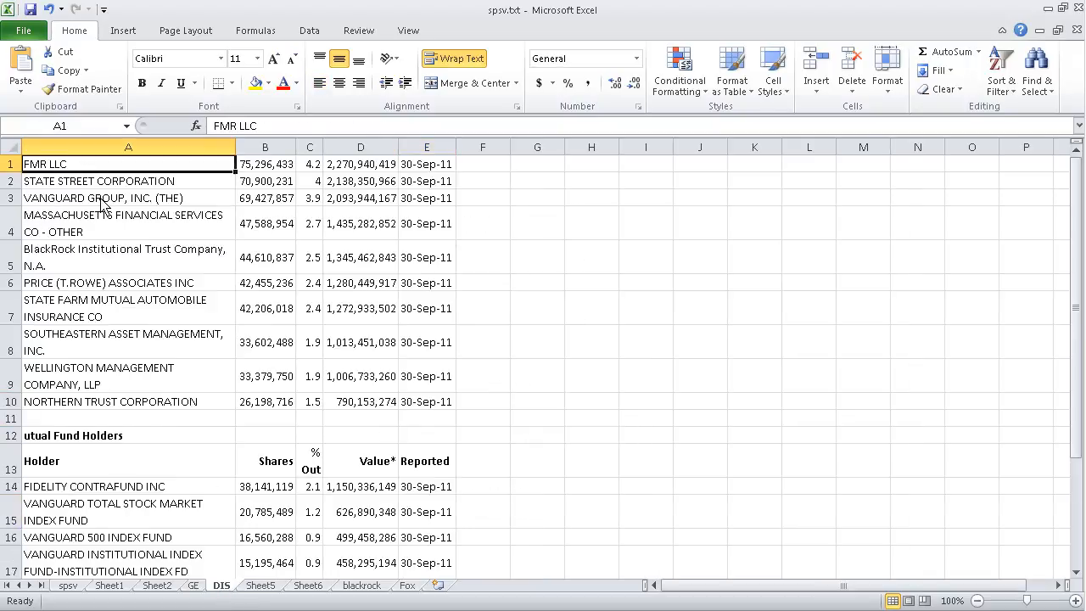
pyautogui.click(127, 257)
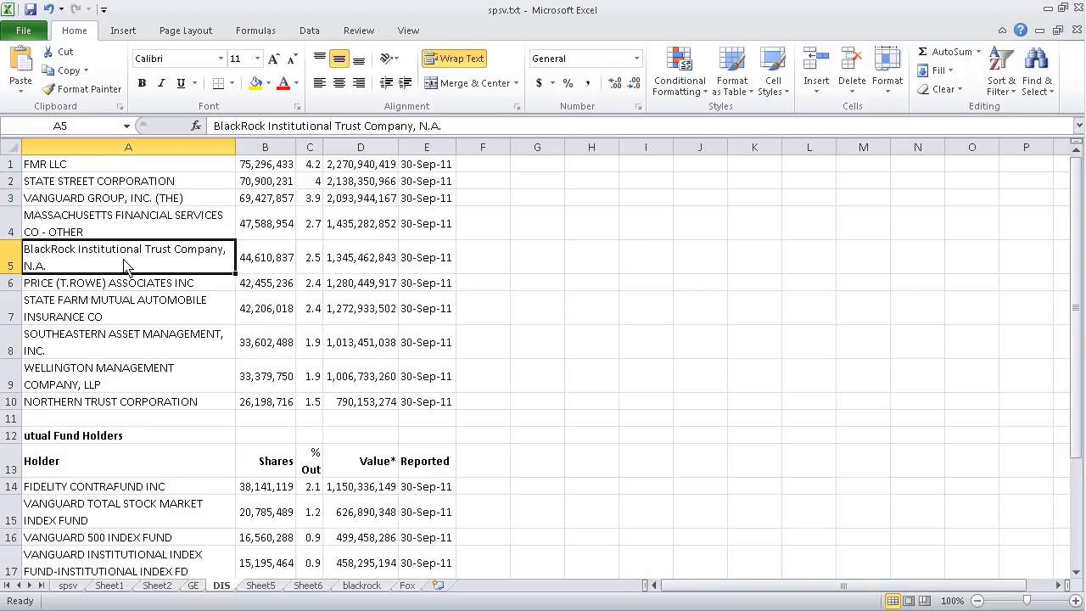
pyautogui.scroll(-3)
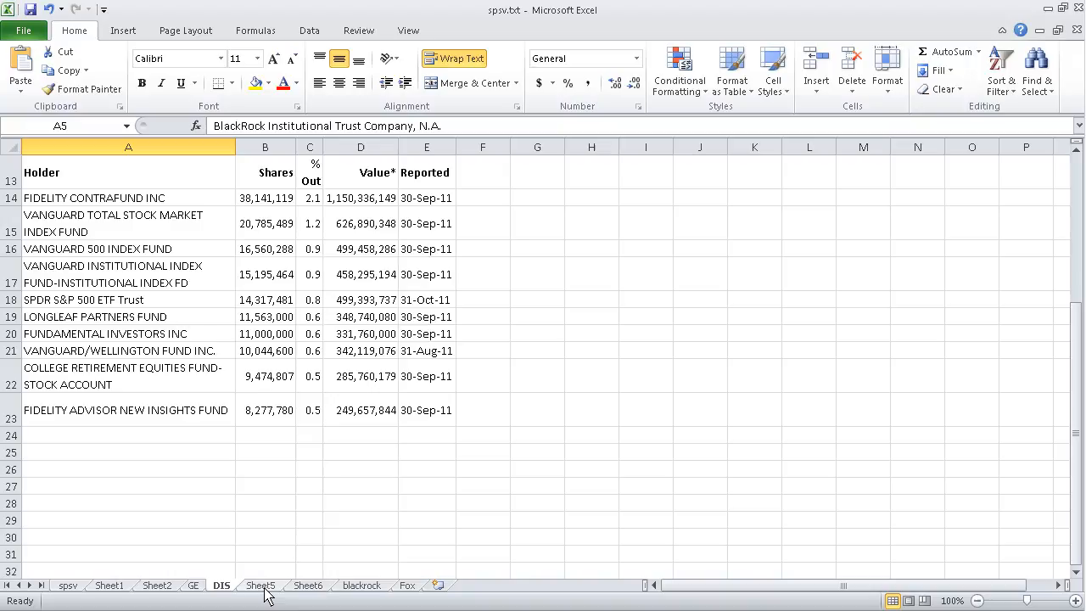
pyautogui.click(260, 585)
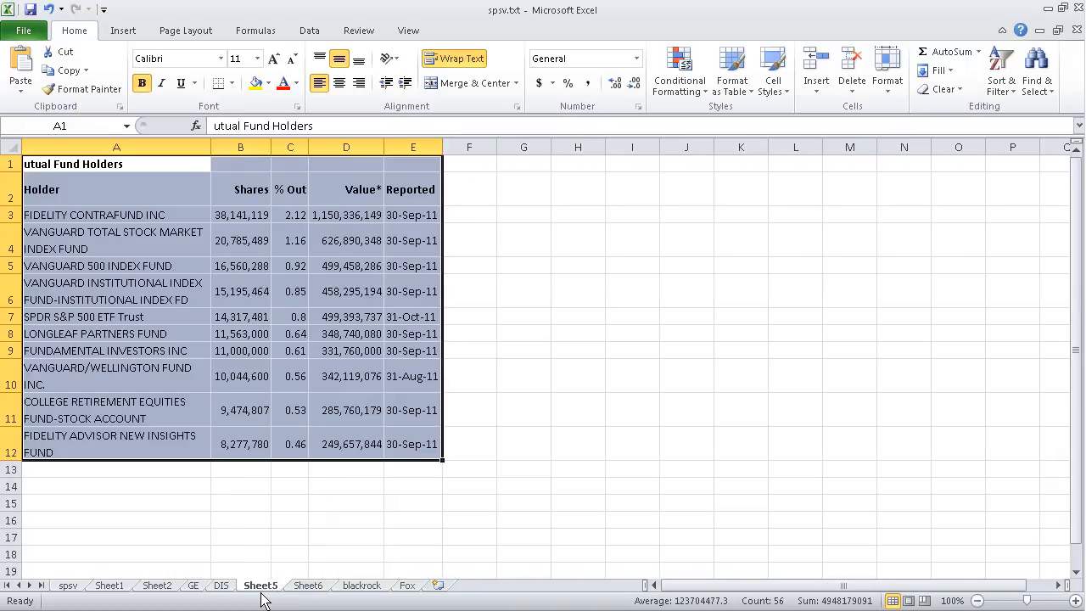
pyautogui.moveTo(236, 587)
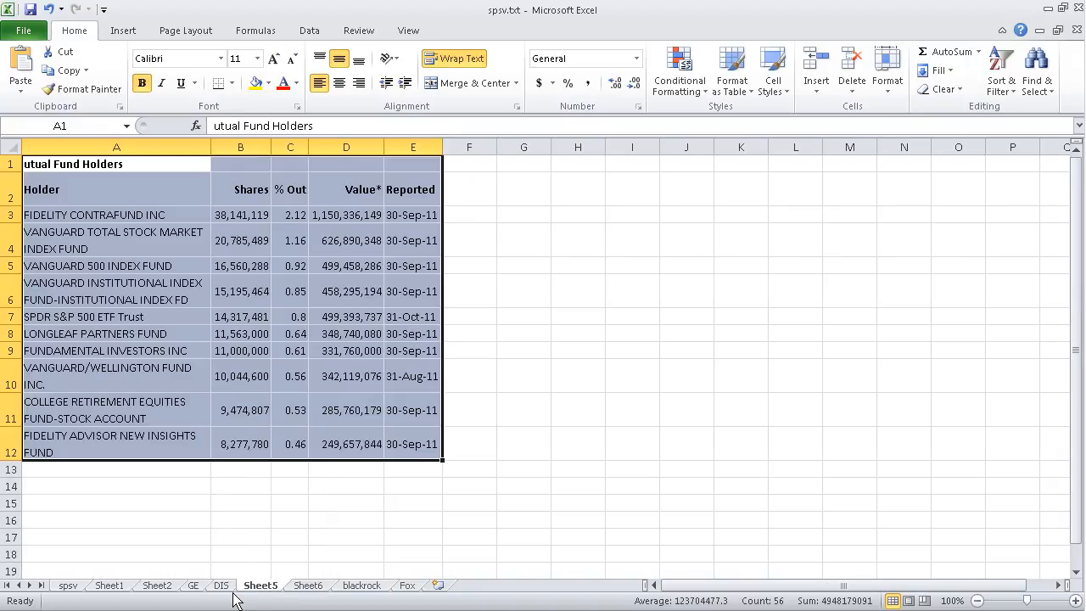
# Flip through GE, DIS and Sheet5, noting Vanguard Total Stock Market Index Fund, then open Sheet6.
pyautogui.click(193, 585)
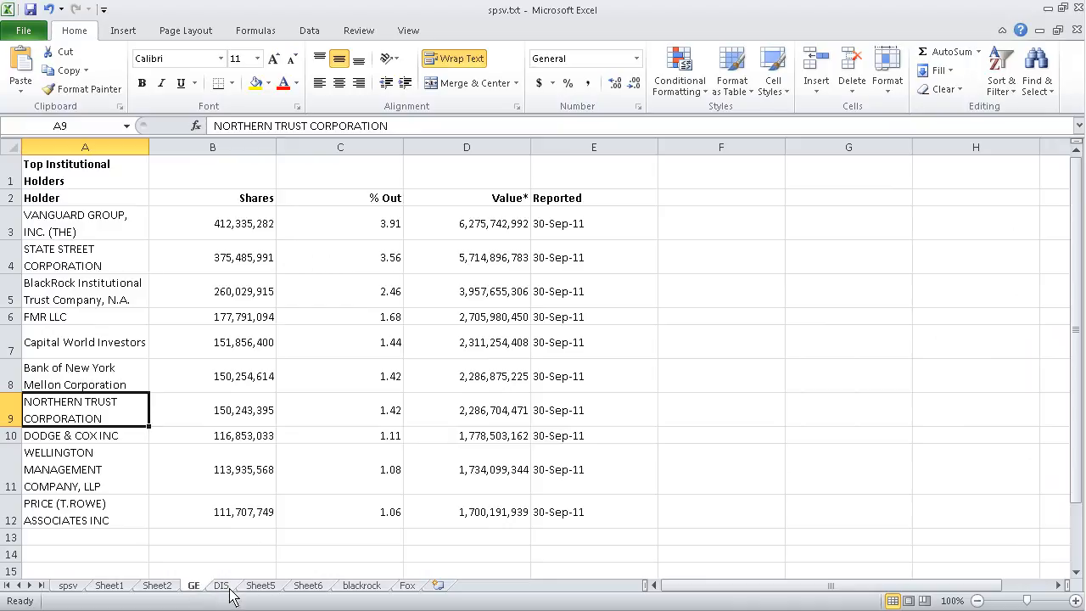
pyautogui.click(219, 586)
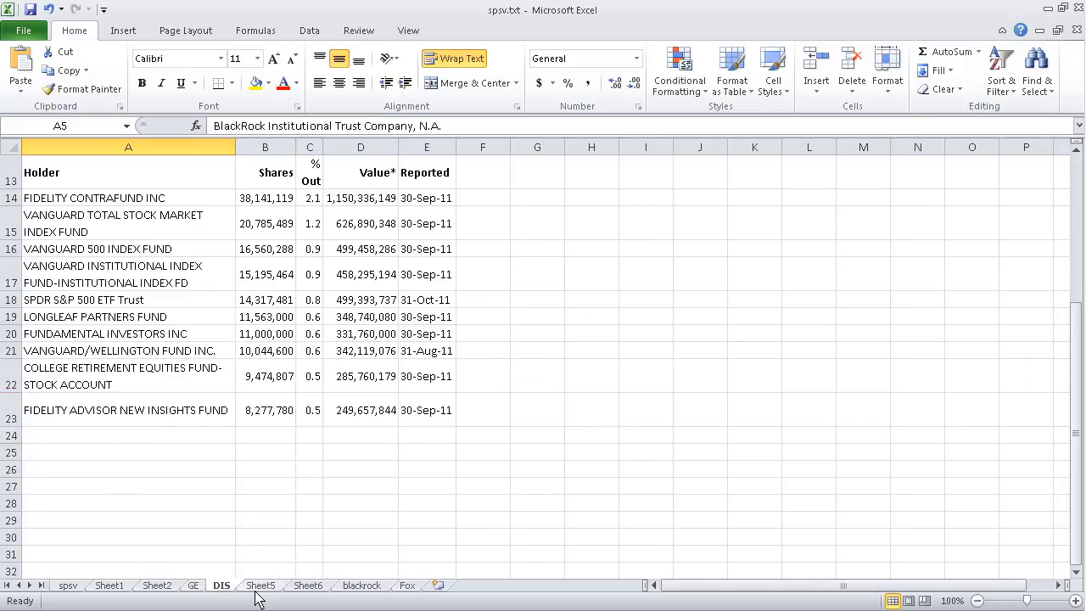
pyautogui.click(262, 586)
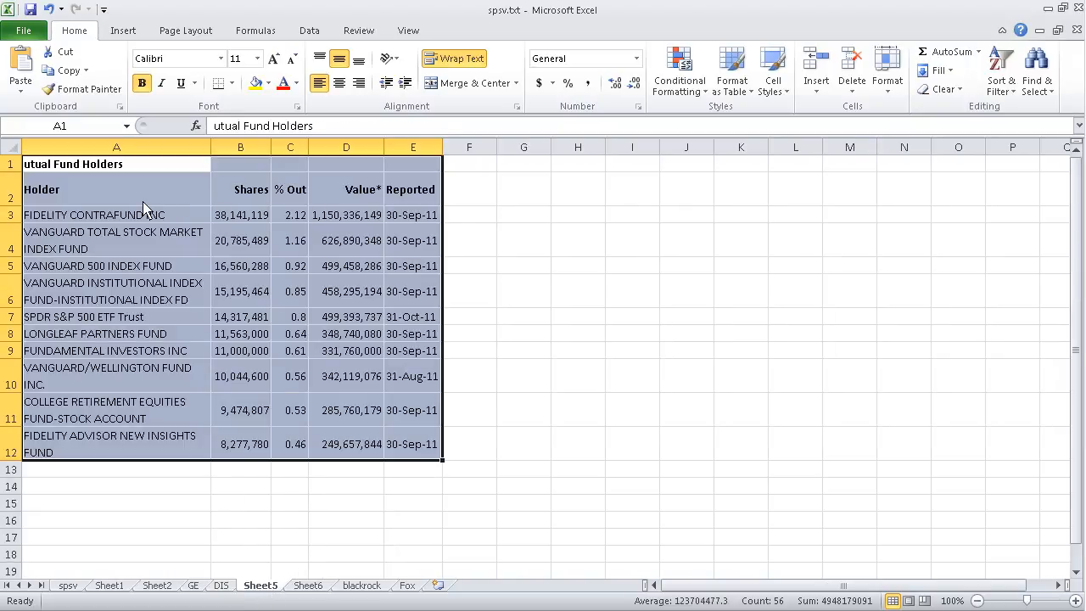
pyautogui.click(116, 241)
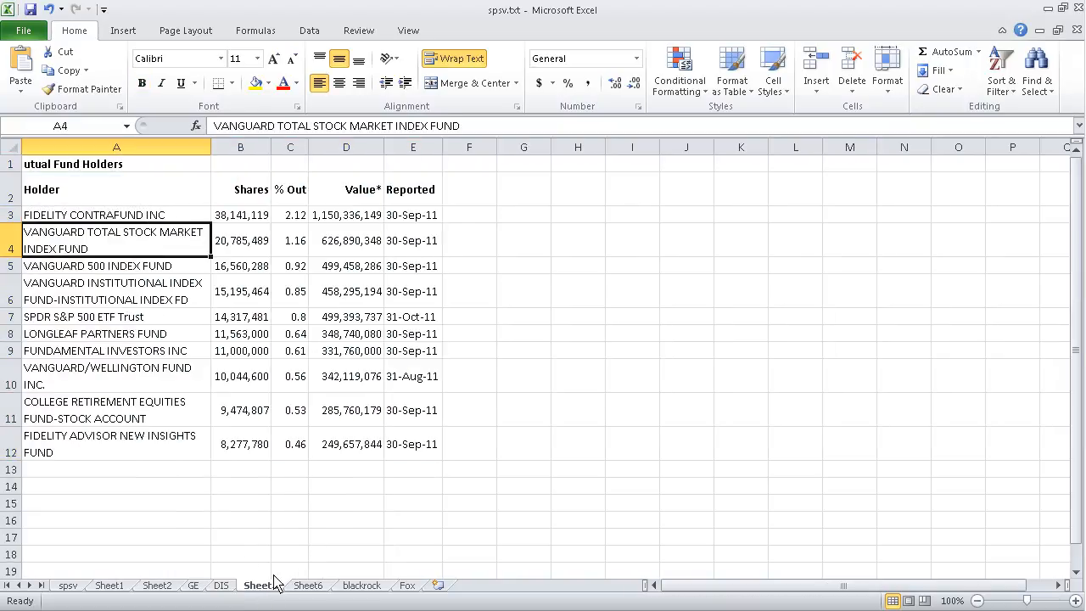
pyautogui.click(308, 587)
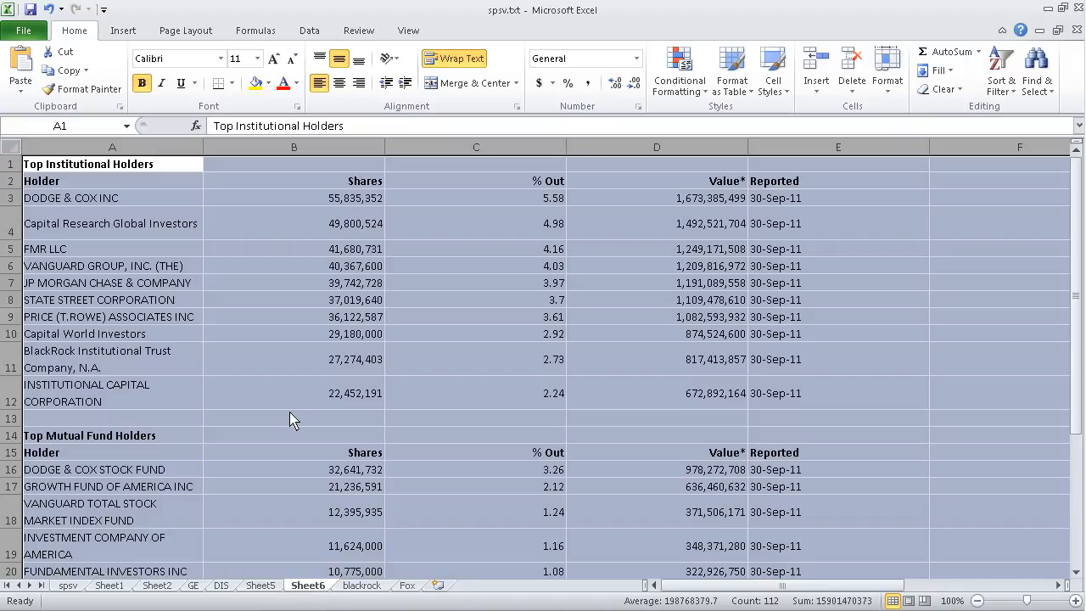
pyautogui.moveTo(244, 228)
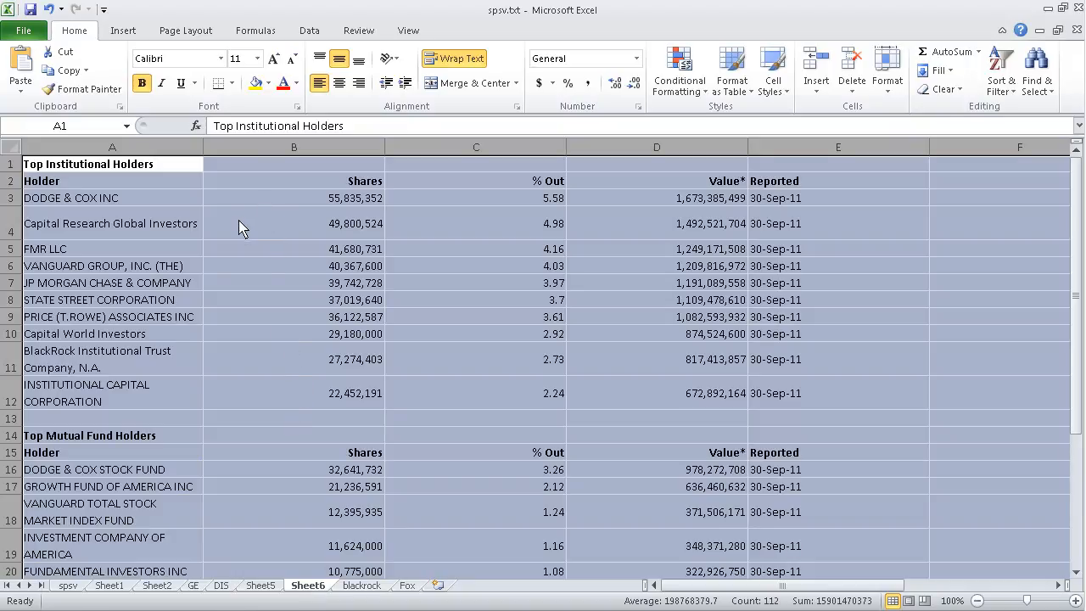
pyautogui.click(99, 299)
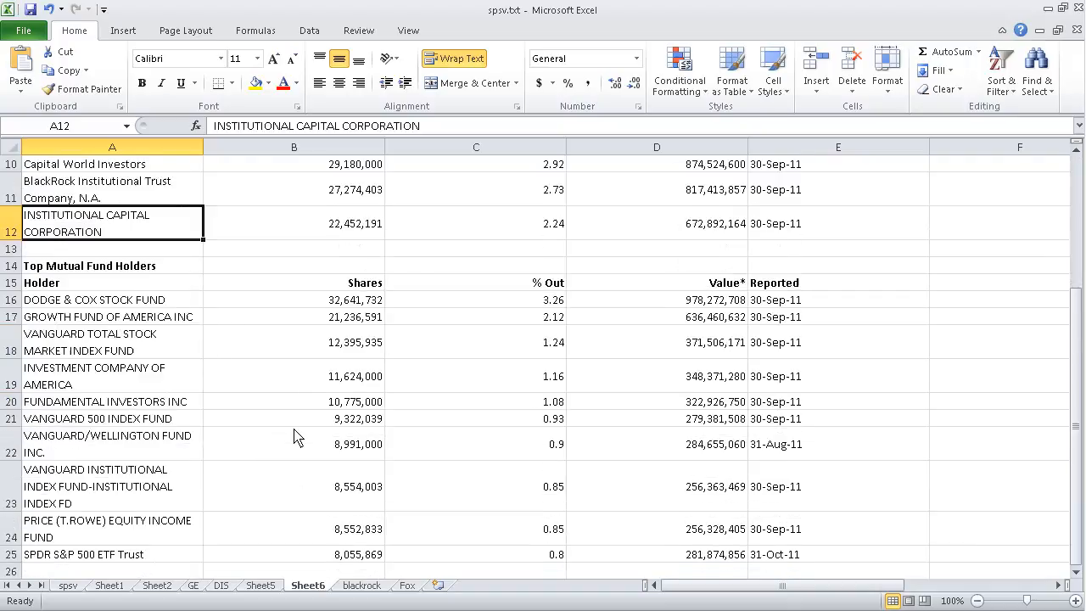
pyautogui.scroll(-3)
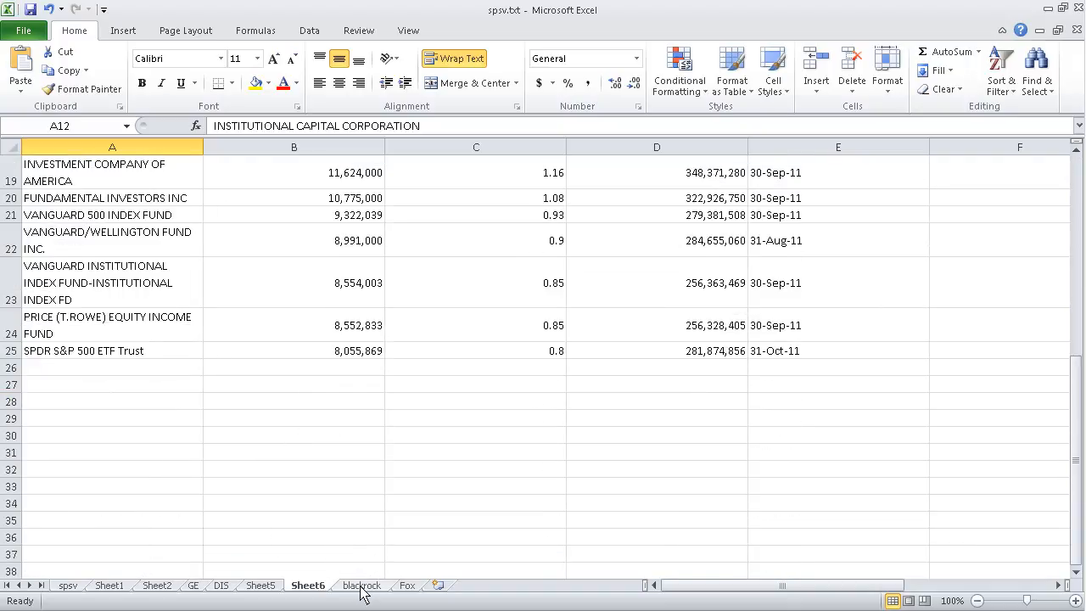
pyautogui.scroll(3)
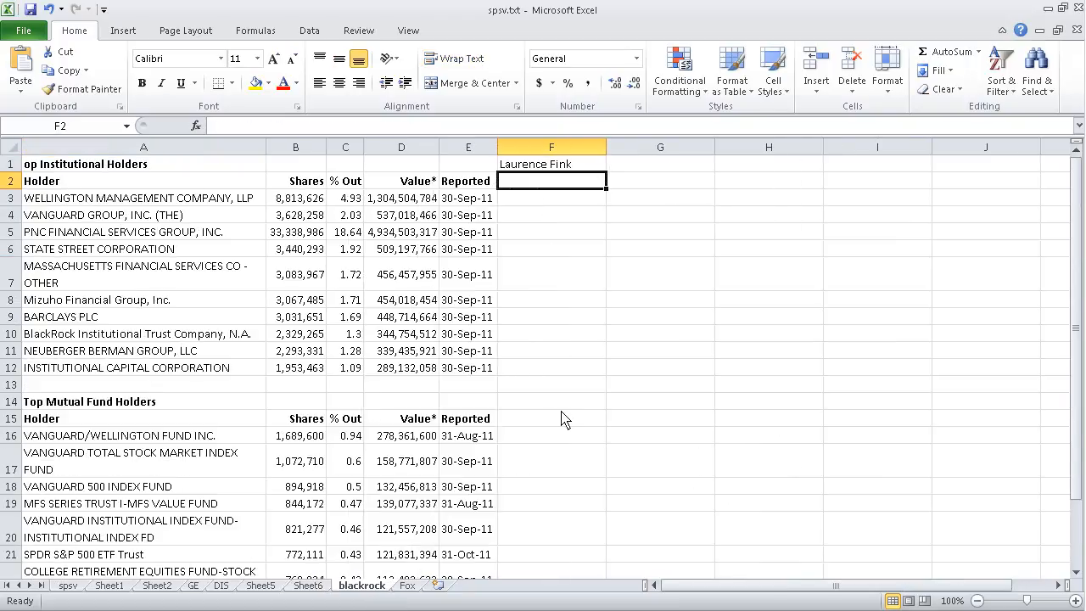
pyautogui.moveTo(535, 482)
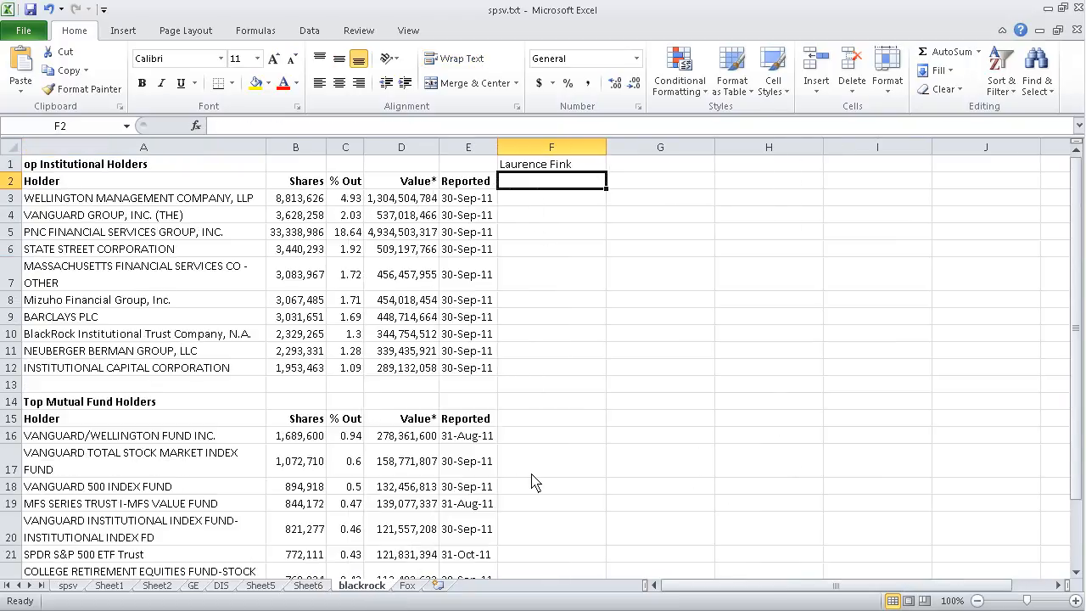
pyautogui.moveTo(197, 282)
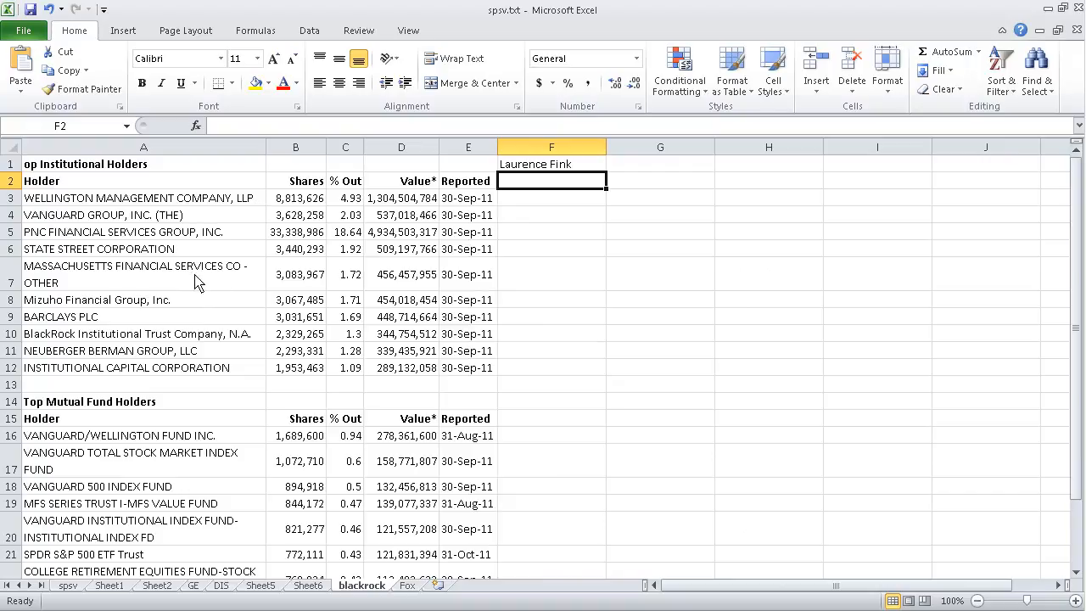
pyautogui.moveTo(143, 235)
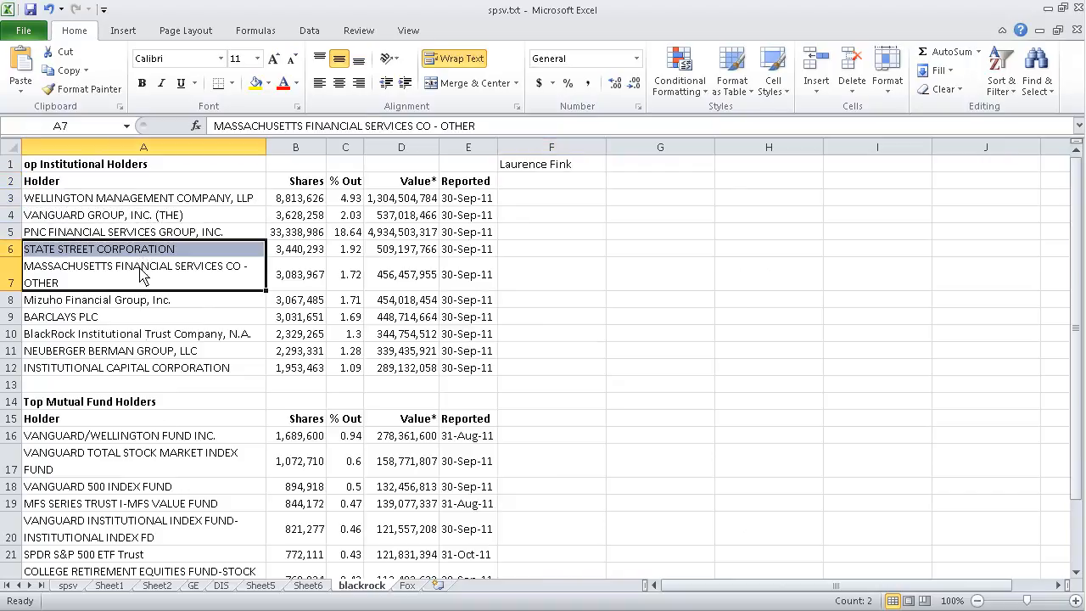
# Highlight BlackRock Institutional Trust Company, N.A. in cell A10 of the blackrock sheet.
pyautogui.click(136, 334)
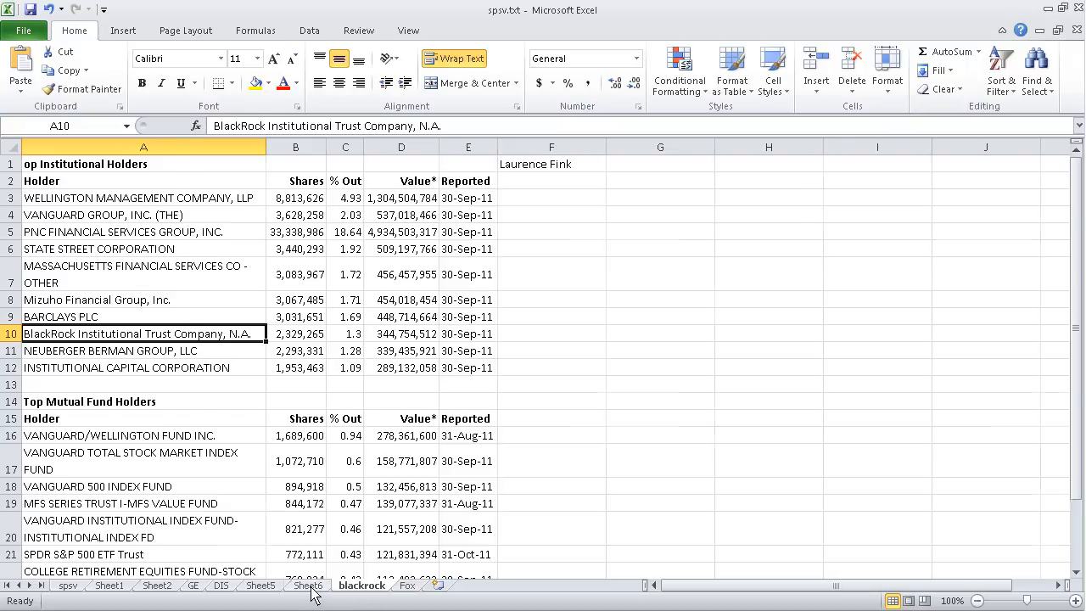
pyautogui.moveTo(374, 596)
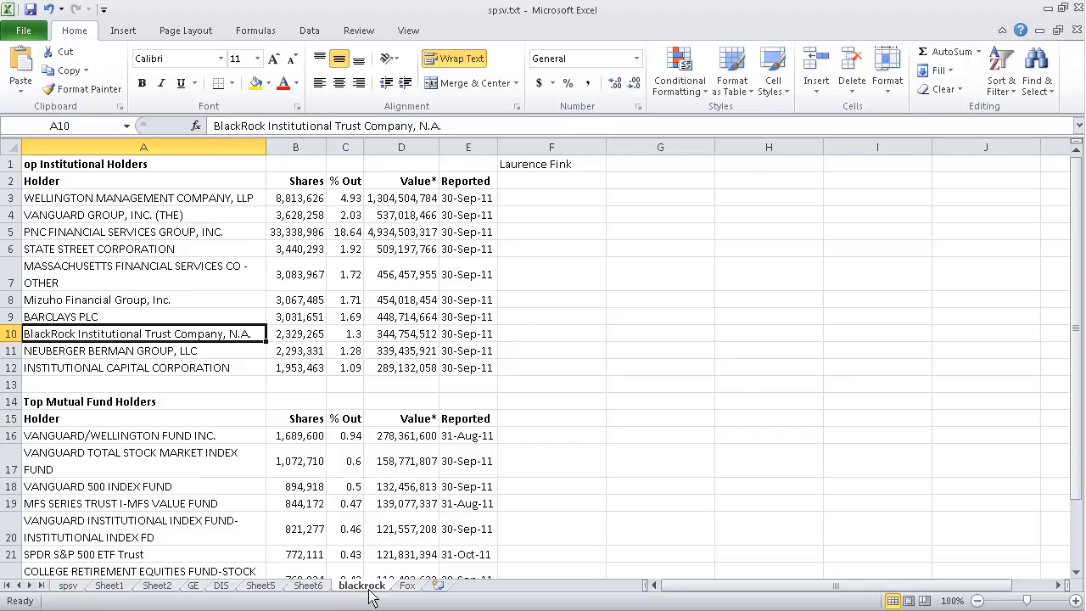
# On the Fox sheet, check Invesco's 1.79% Out, the lowest 0.43%, and Citigroup Inc.
pyautogui.click(409, 589)
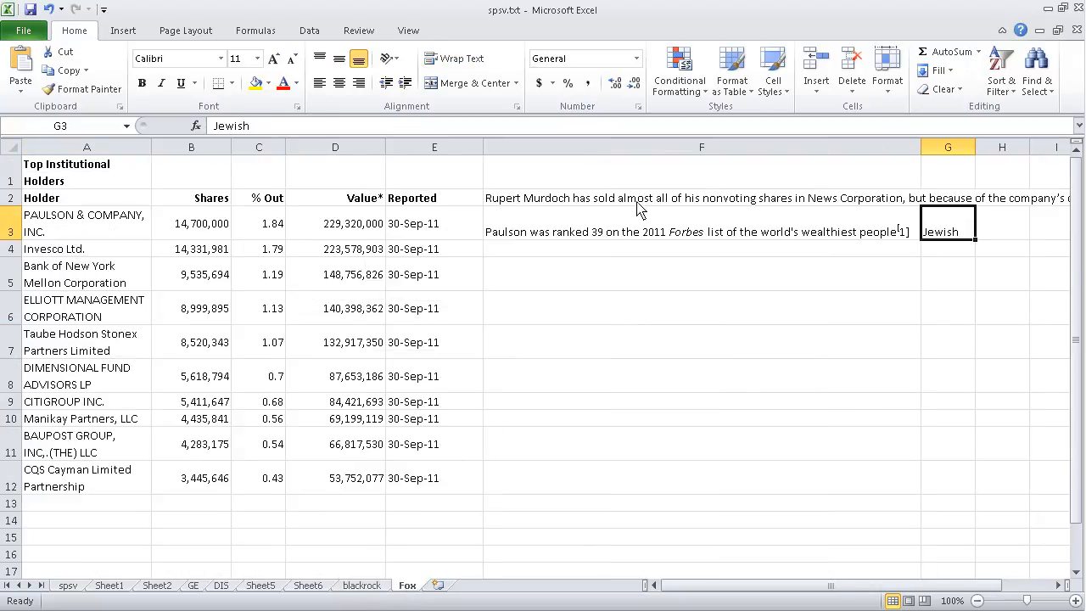
pyautogui.moveTo(624, 221)
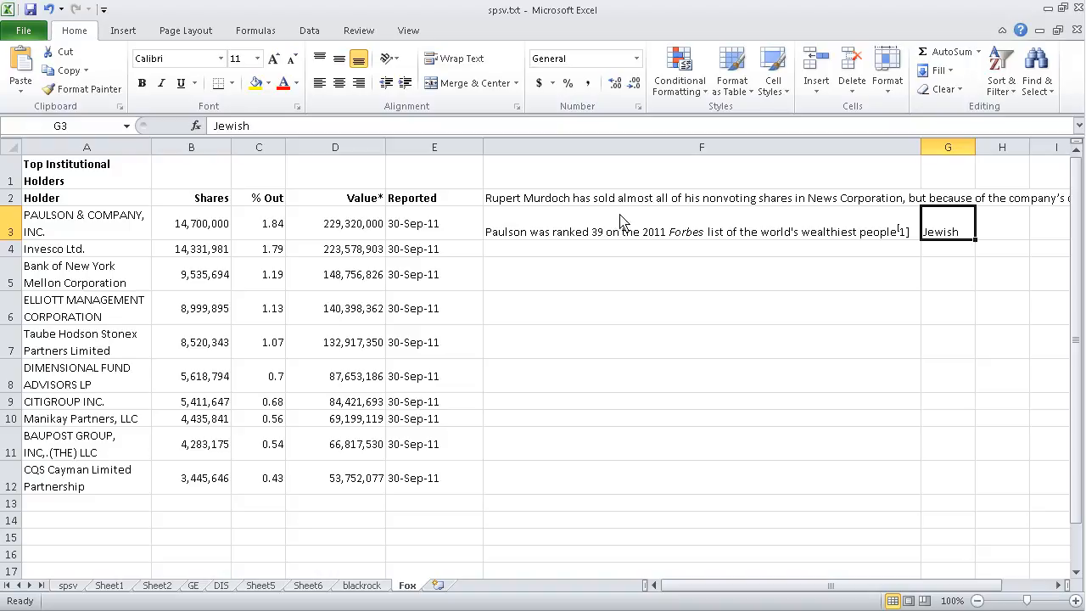
pyautogui.moveTo(216, 235)
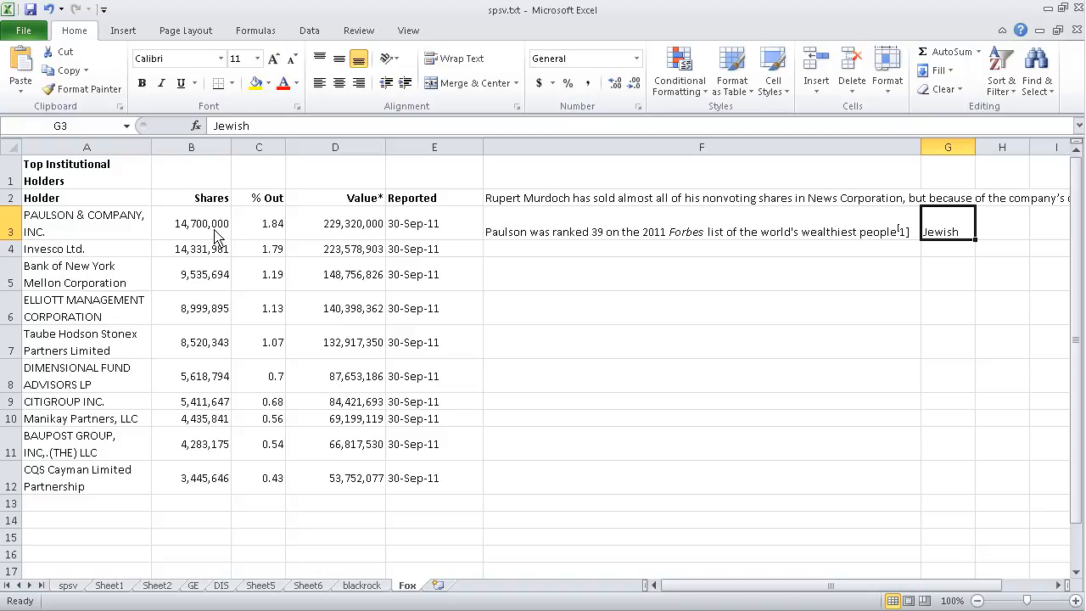
pyautogui.click(259, 248)
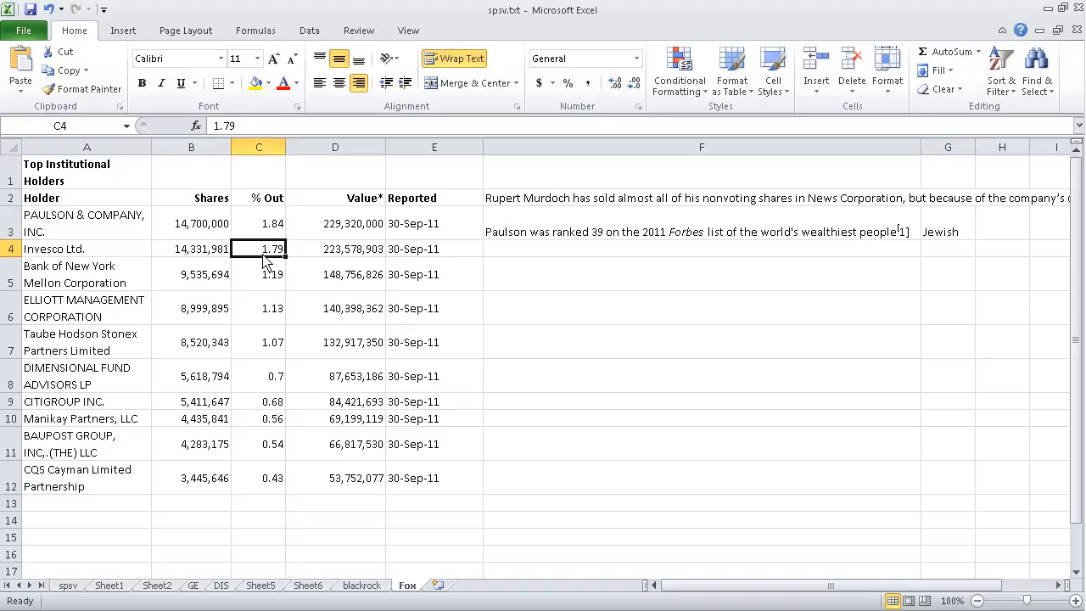
pyautogui.click(259, 478)
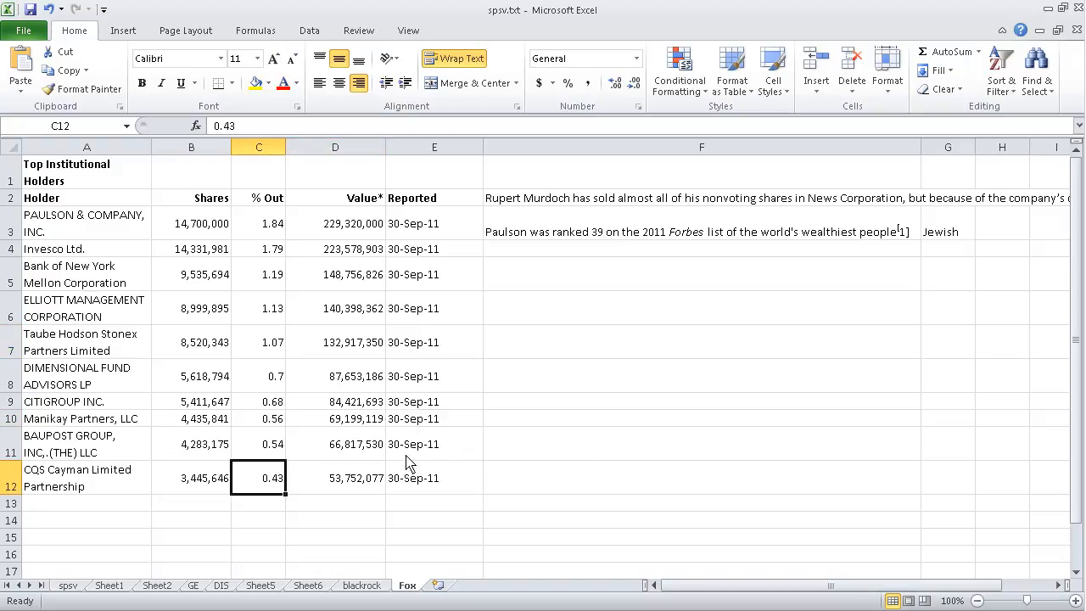
pyautogui.moveTo(352, 582)
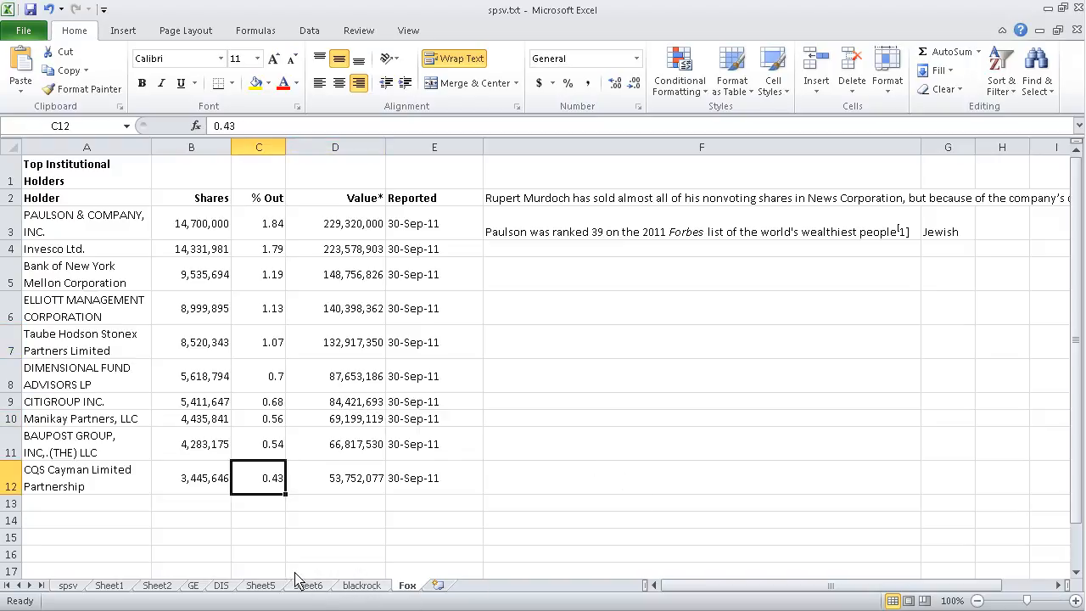
pyautogui.moveTo(569, 490)
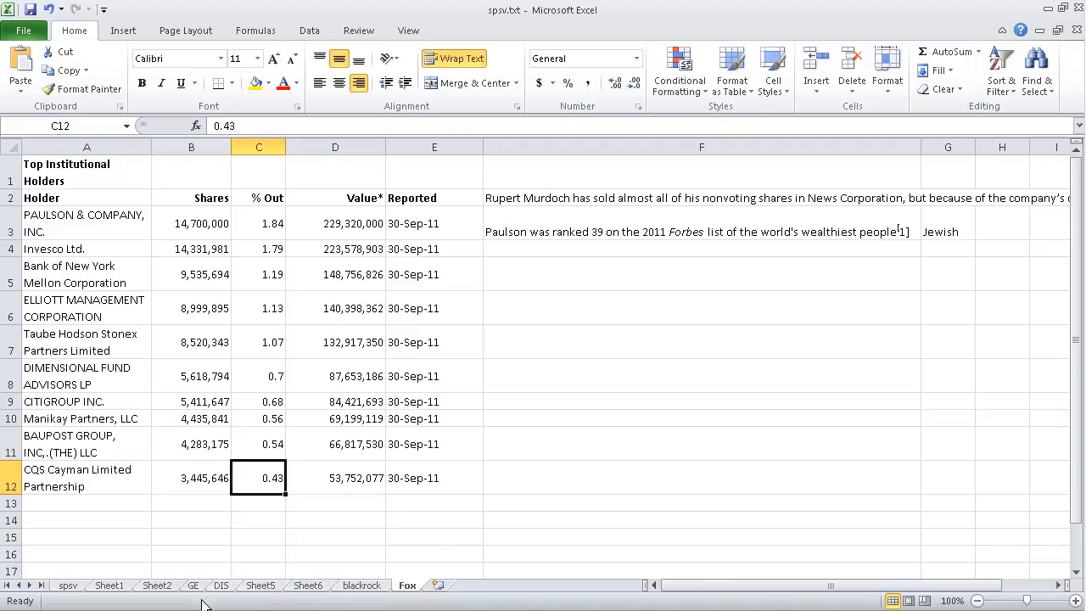
pyautogui.moveTo(222, 584)
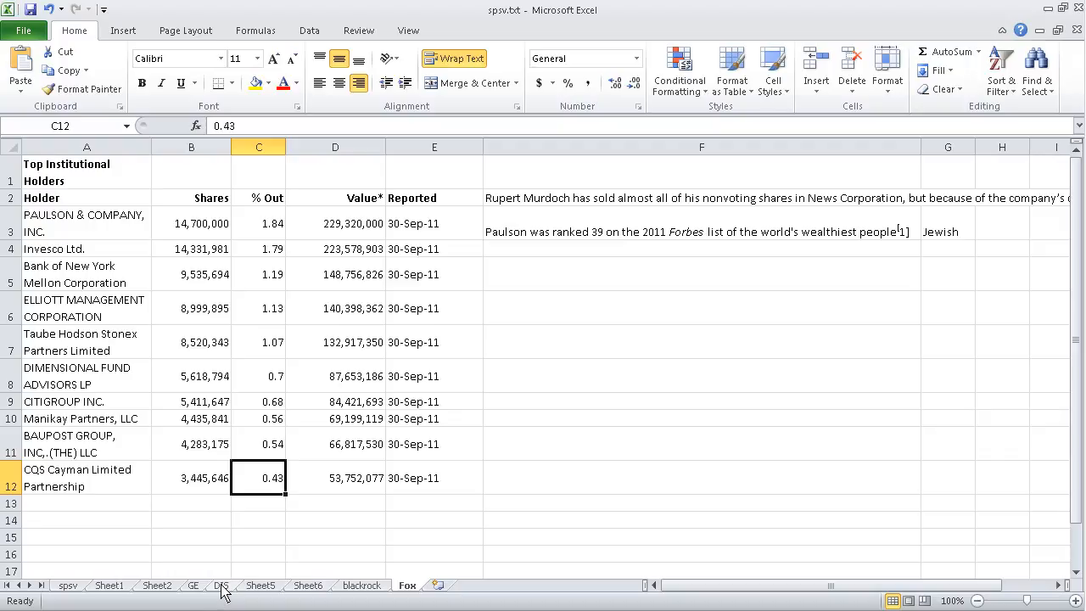
pyautogui.click(85, 401)
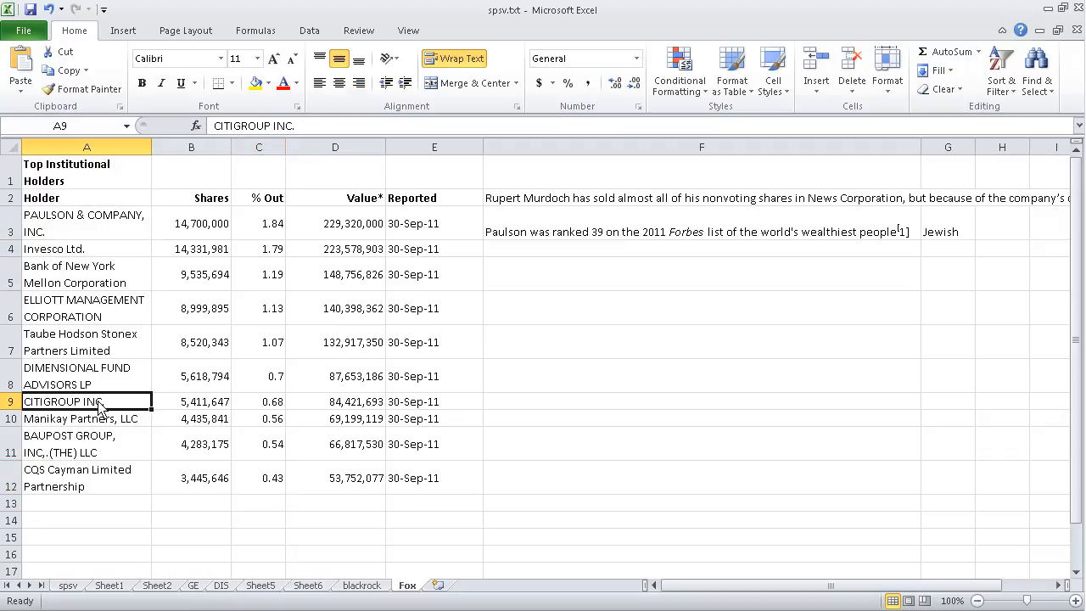
# Glance at the DIS sheet, then return to Fox and pick out Taube Hodson Stonex Partners.
pyautogui.click(218, 586)
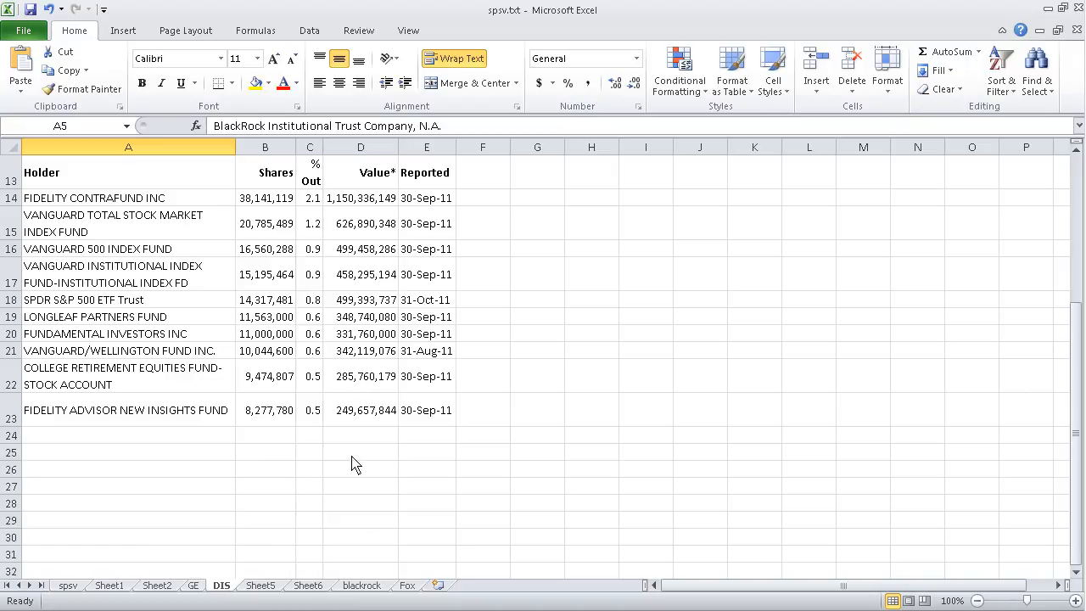
pyautogui.moveTo(393, 585)
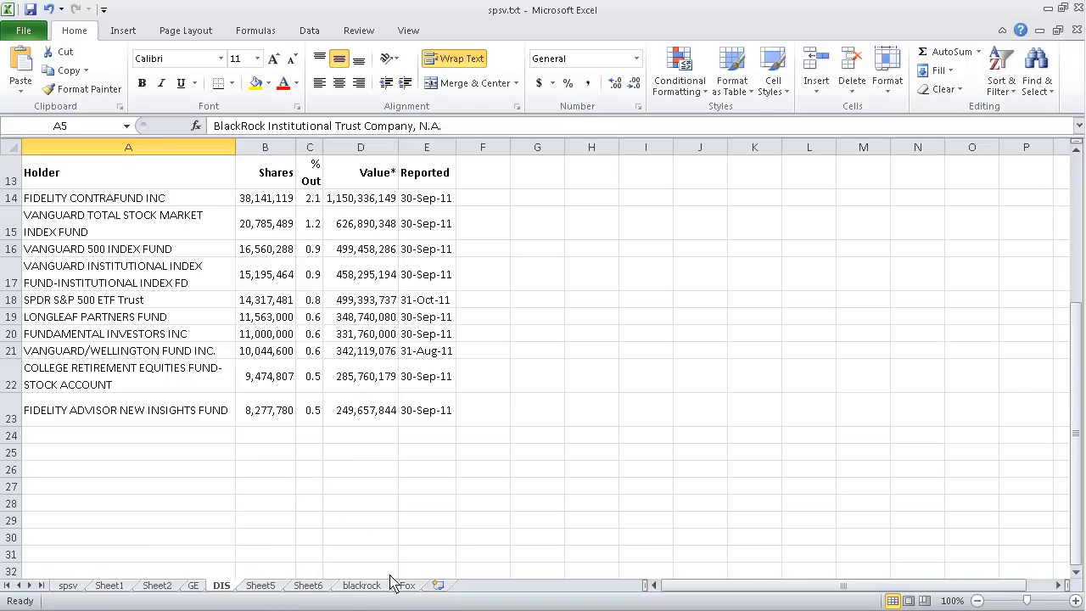
pyautogui.click(409, 583)
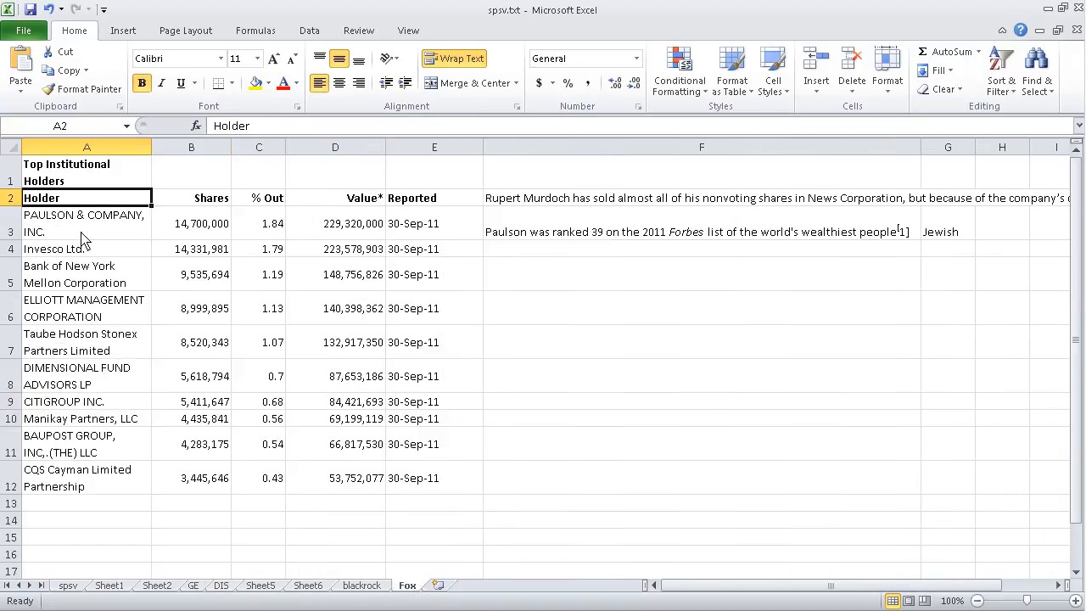
pyautogui.click(81, 342)
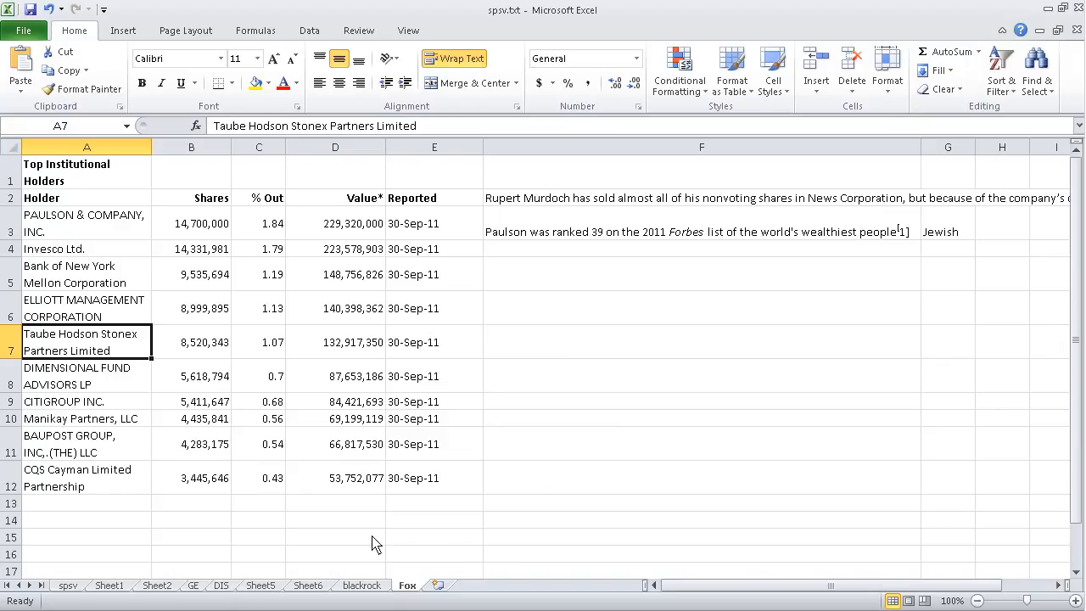
pyautogui.moveTo(161, 590)
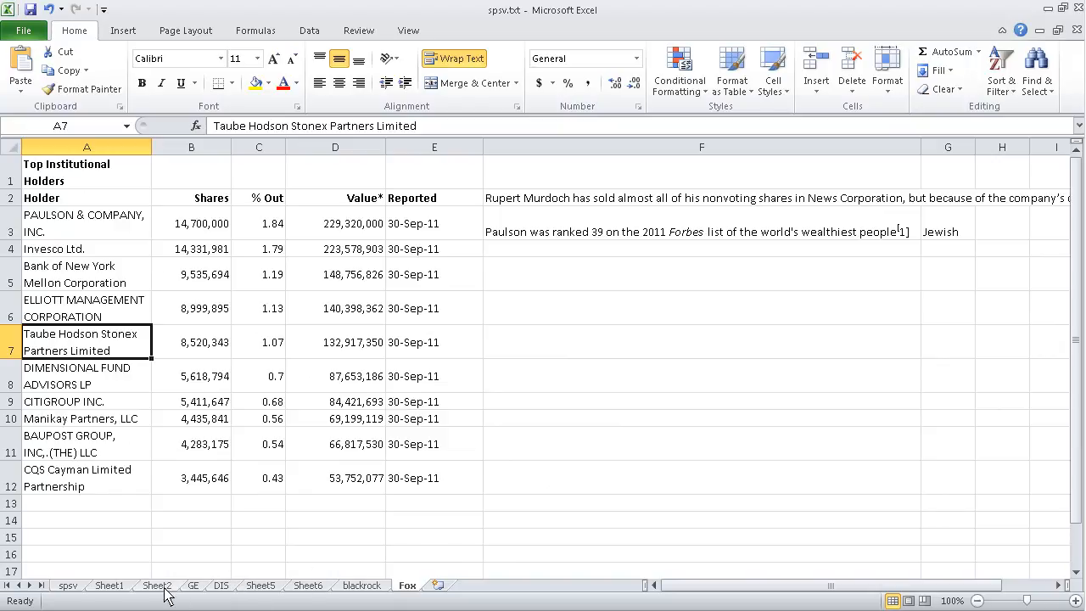
pyautogui.click(193, 586)
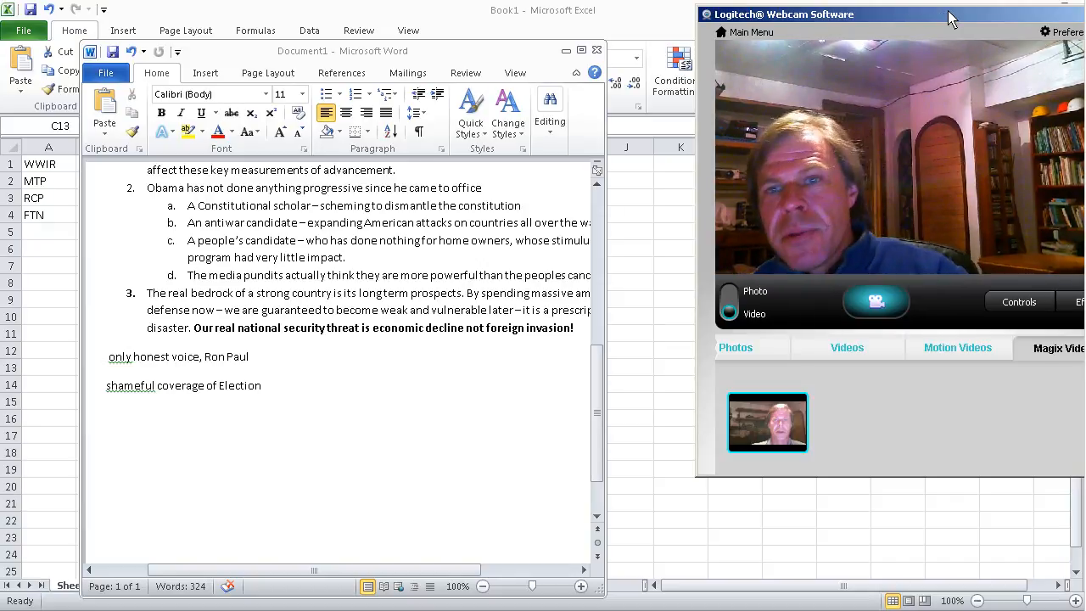
pyautogui.moveTo(906, 17)
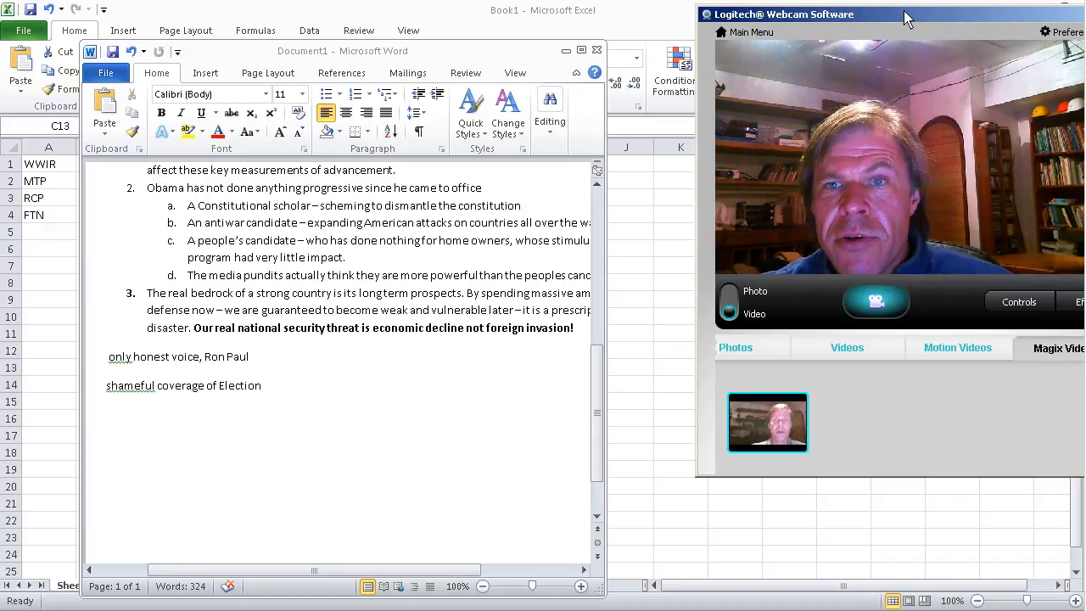
# Drag the Logitech webcam window down and left beside the Document1 notes.
pyautogui.moveTo(903, 14); pyautogui.dragTo(819, 39)
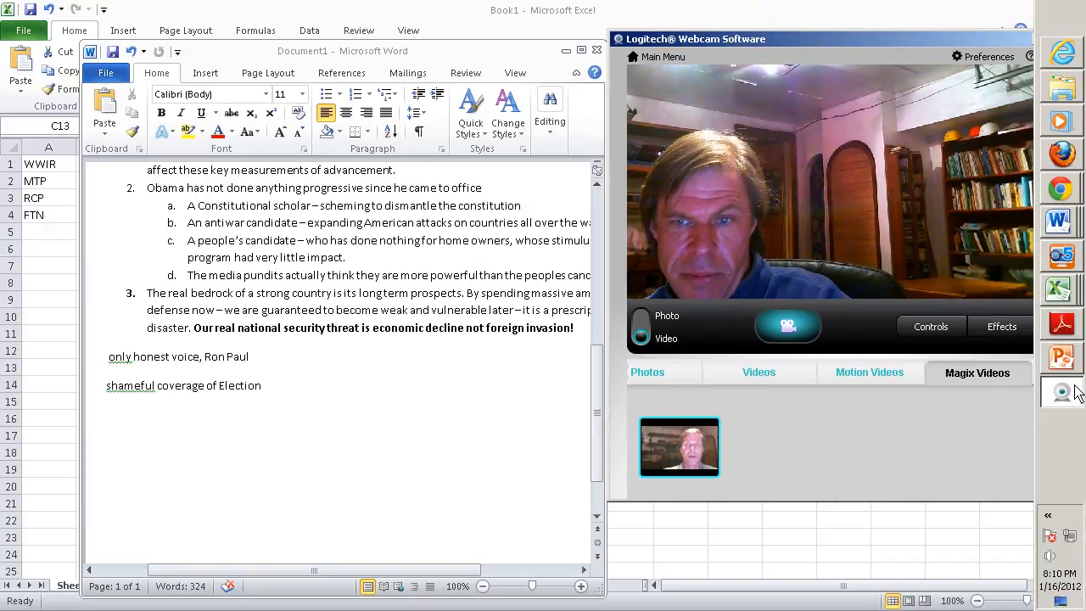